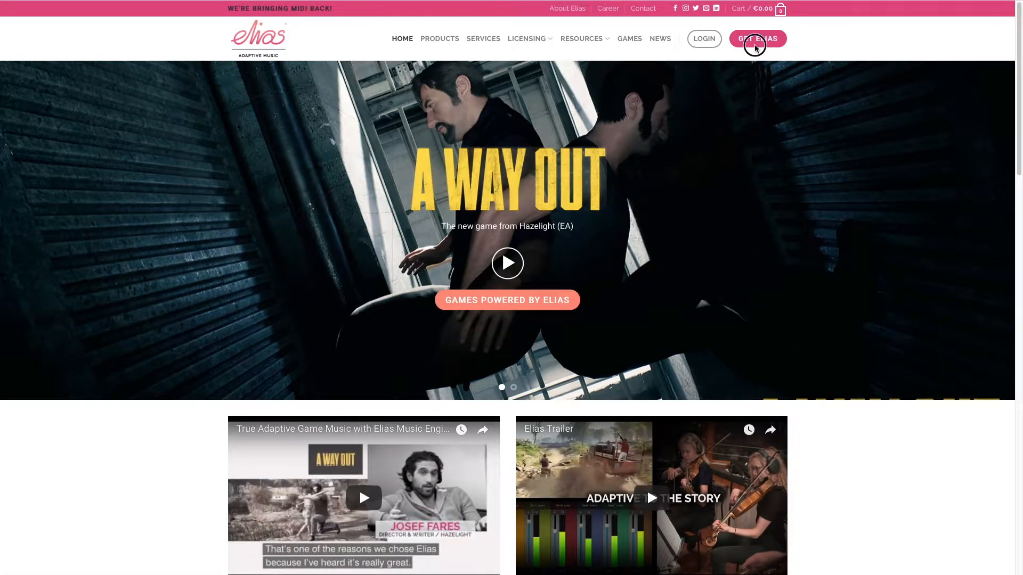
Navigate from the Elias products overview to the Elias Studio shop listing.
{"action": "left_click", "coordinate": [439, 38]}
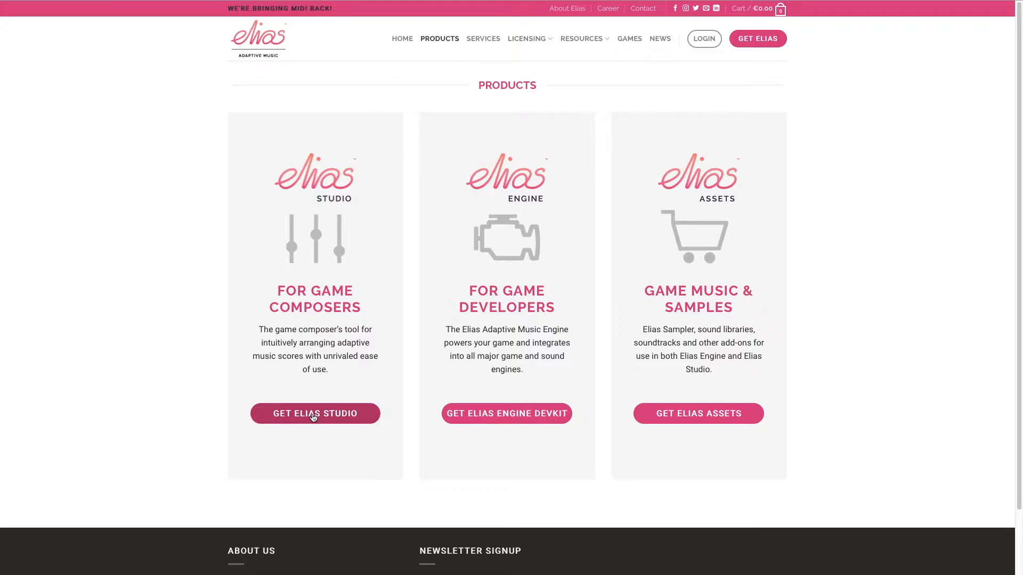
{"action": "left_click", "coordinate": [315, 413]}
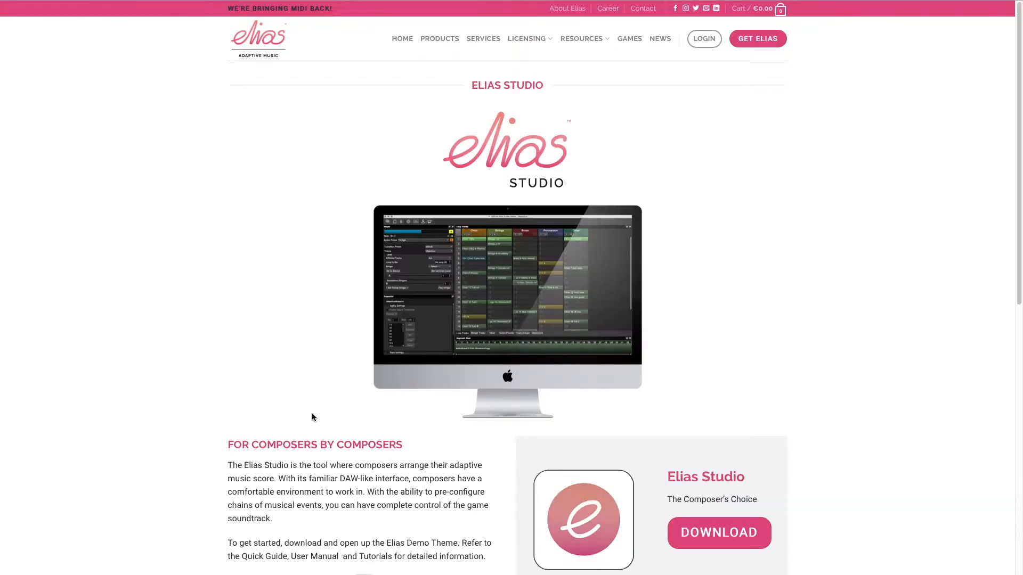
{"action": "scroll", "scroll_direction": "down", "scroll_amount": 3}
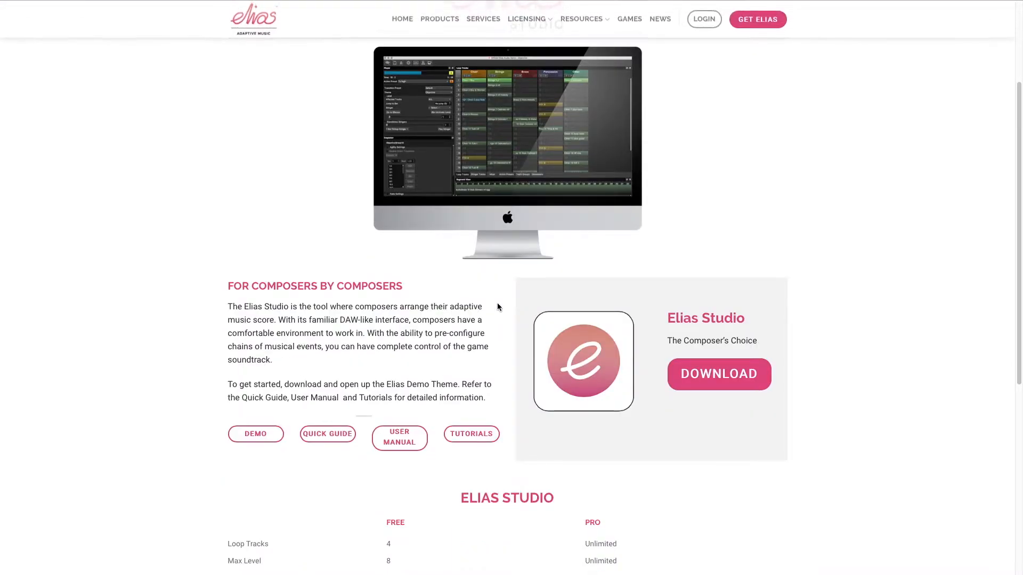
{"action": "scroll", "scroll_direction": "down", "scroll_amount": 3}
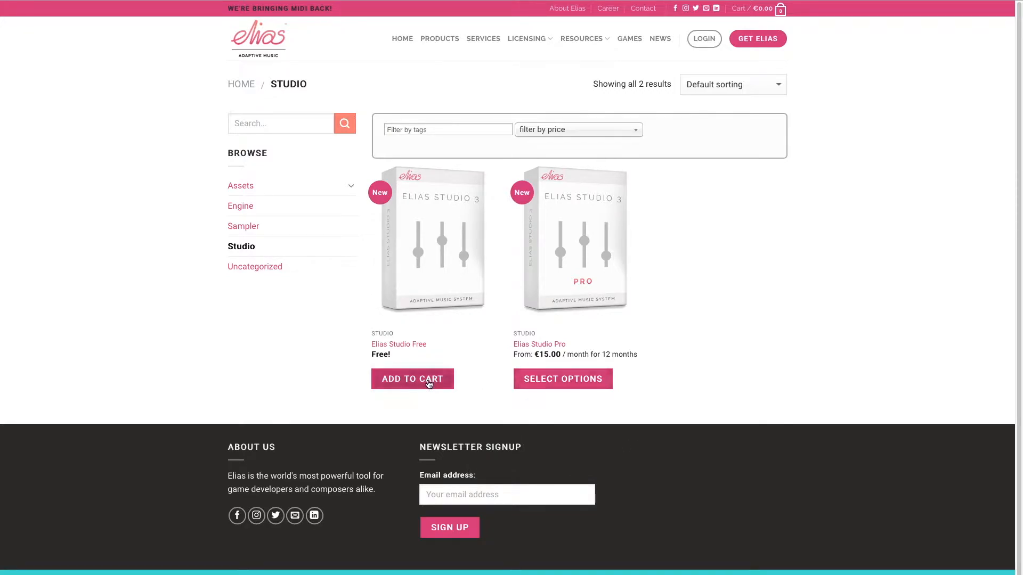
Add Elias Studio Free to the cart and view the cart at €0.00.
{"action": "left_click", "coordinate": [412, 380]}
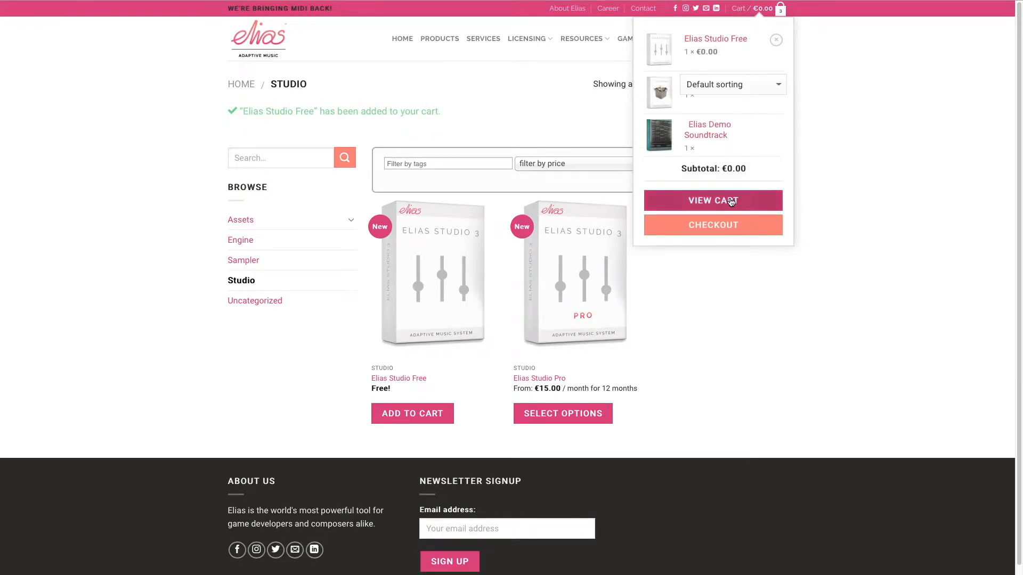
{"action": "left_click", "coordinate": [711, 200]}
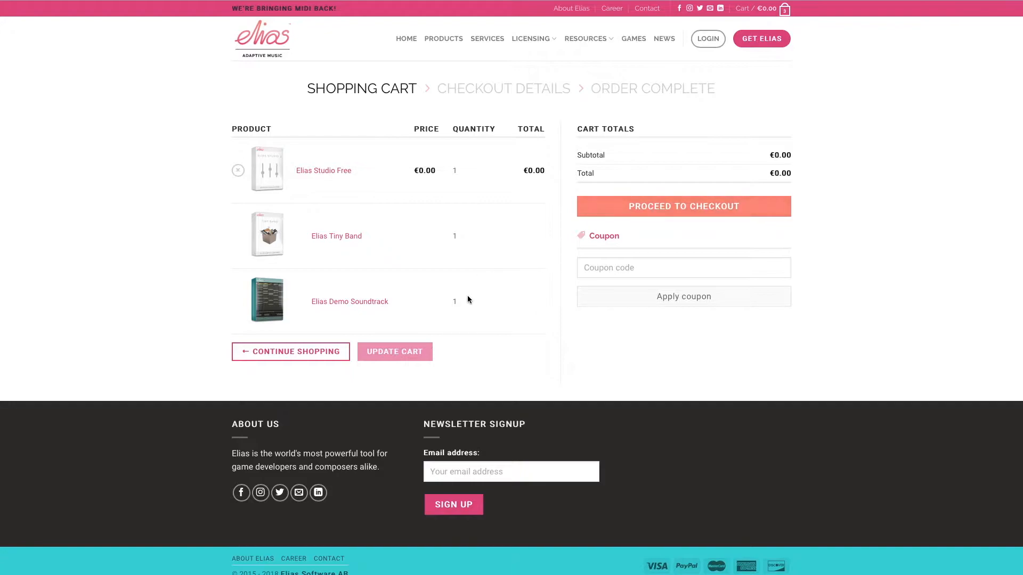
{"action": "mouse_move", "coordinate": [331, 175]}
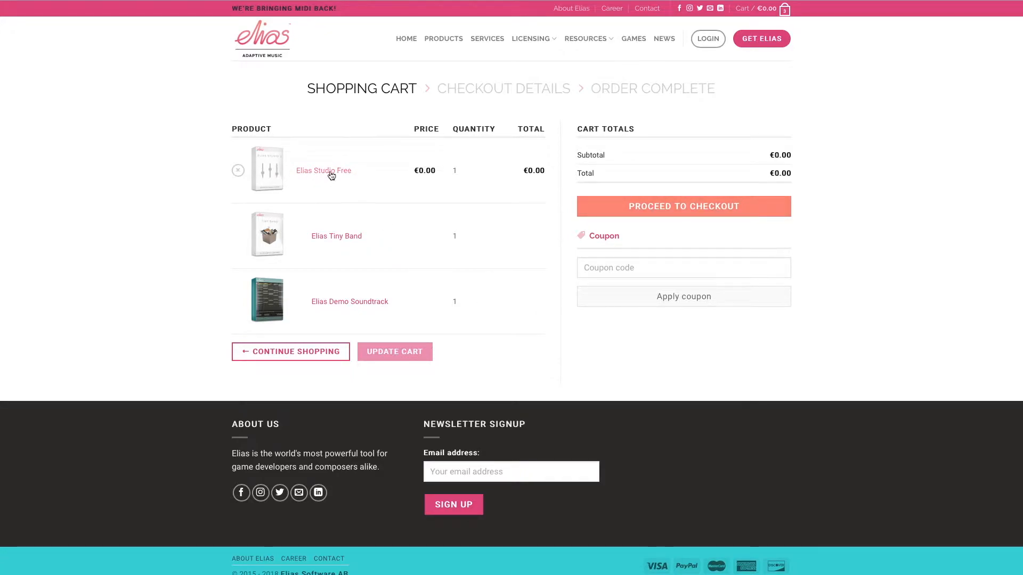
{"action": "mouse_move", "coordinate": [342, 240]}
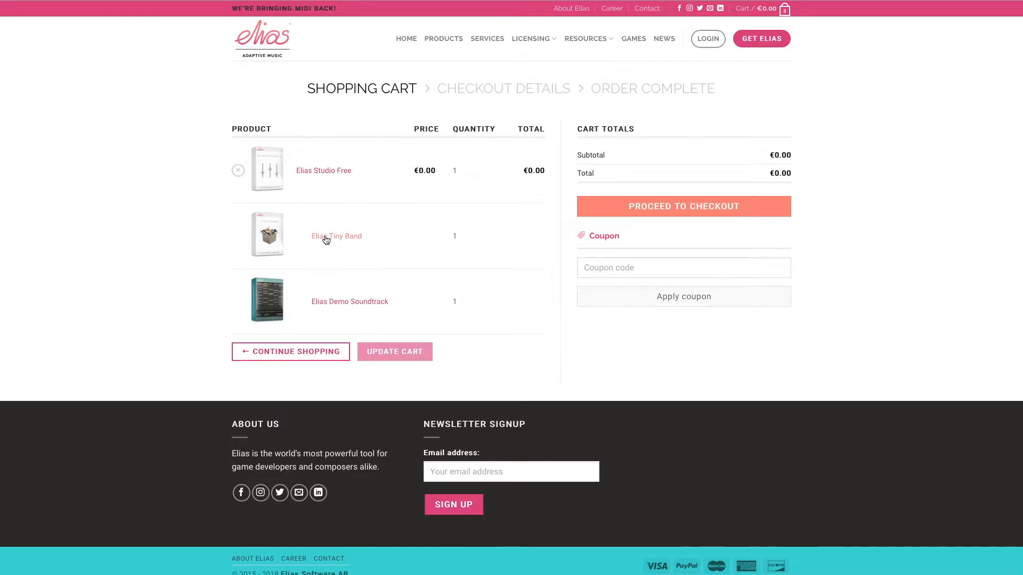
{"action": "mouse_move", "coordinate": [334, 305]}
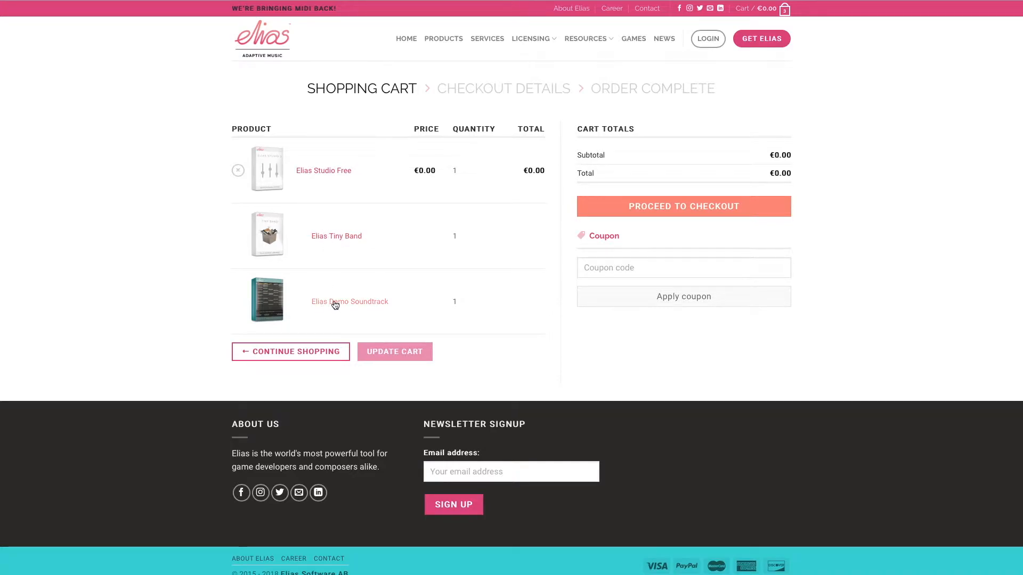
{"action": "mouse_move", "coordinate": [446, 305]}
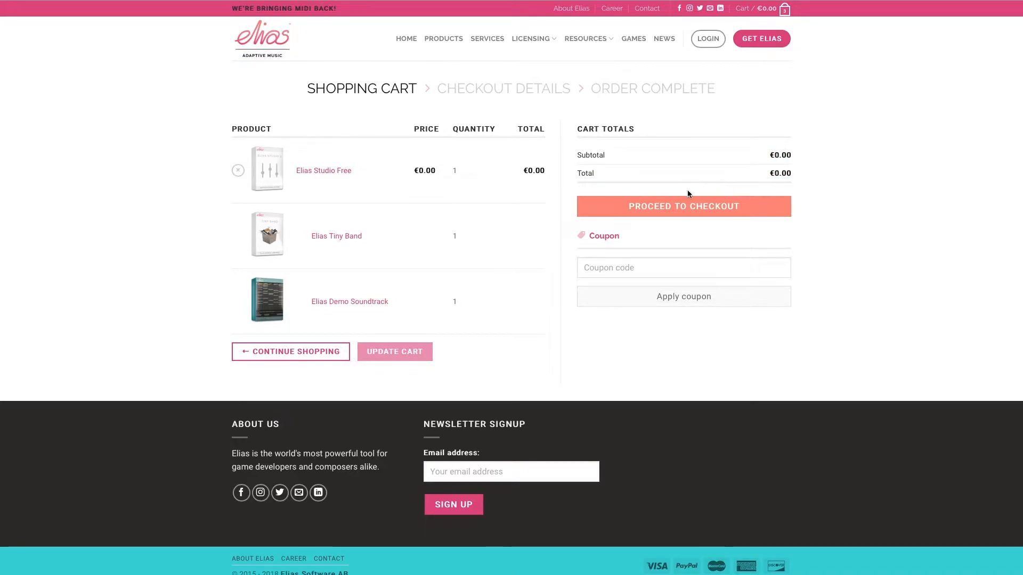
Proceed to checkout and enter last name Demoman, first name Testperson, an abc/xyz.com email and an account password.
{"action": "left_click", "coordinate": [683, 205]}
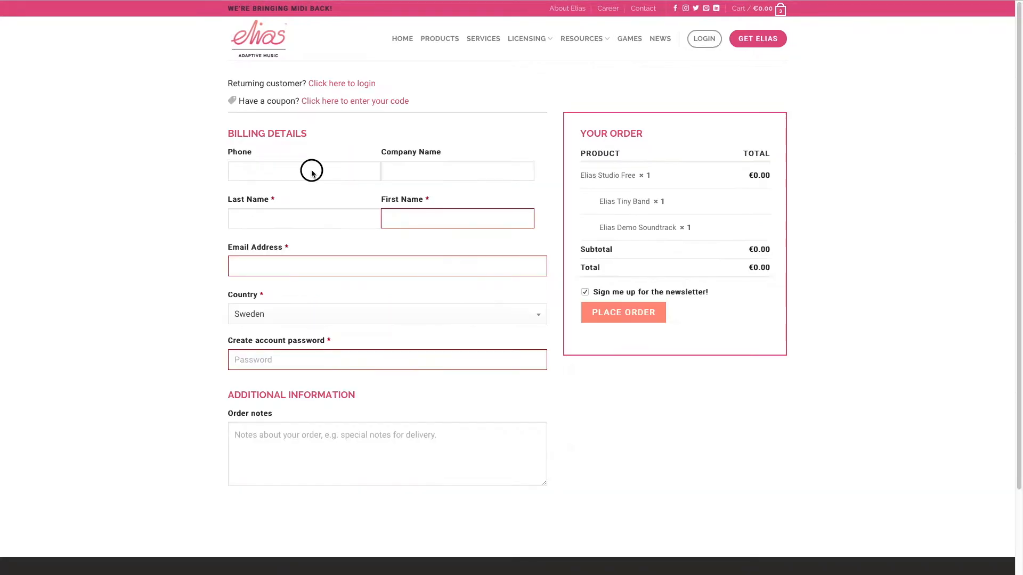
{"action": "left_click", "coordinate": [457, 170]}
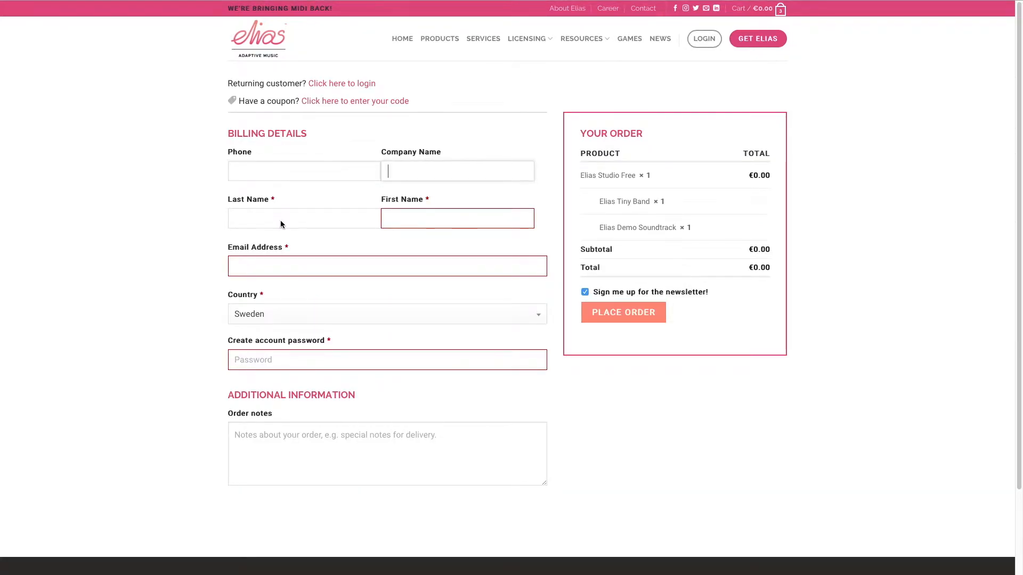
{"action": "type", "text": "Demo"}
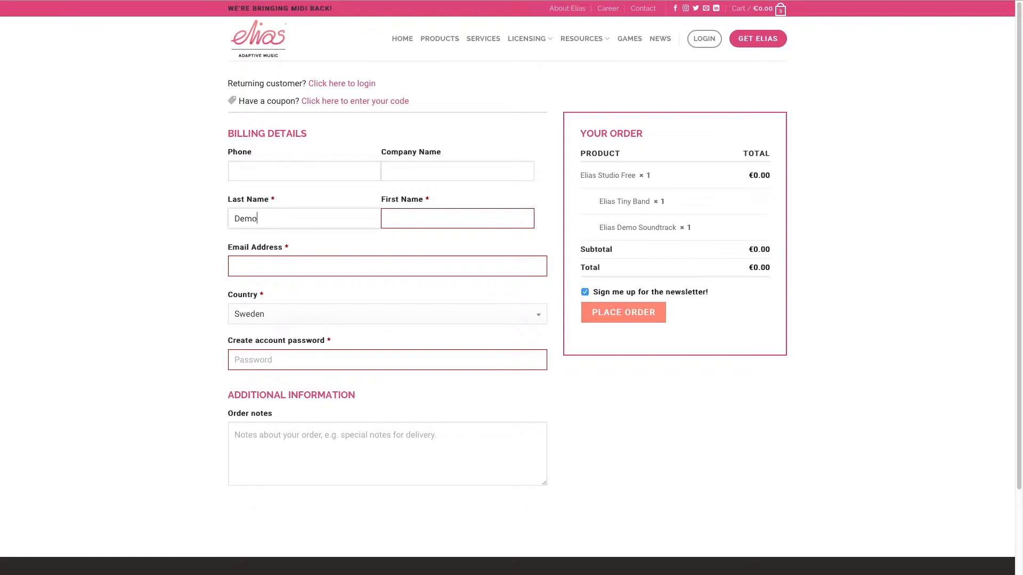
{"action": "type", "text": "man"}
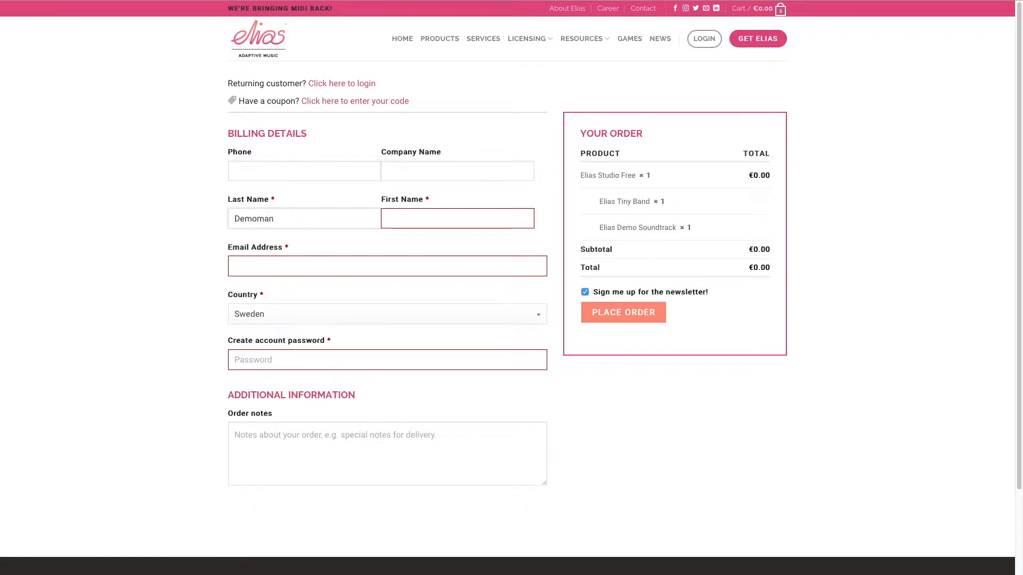
{"action": "type", "text": "Test"}
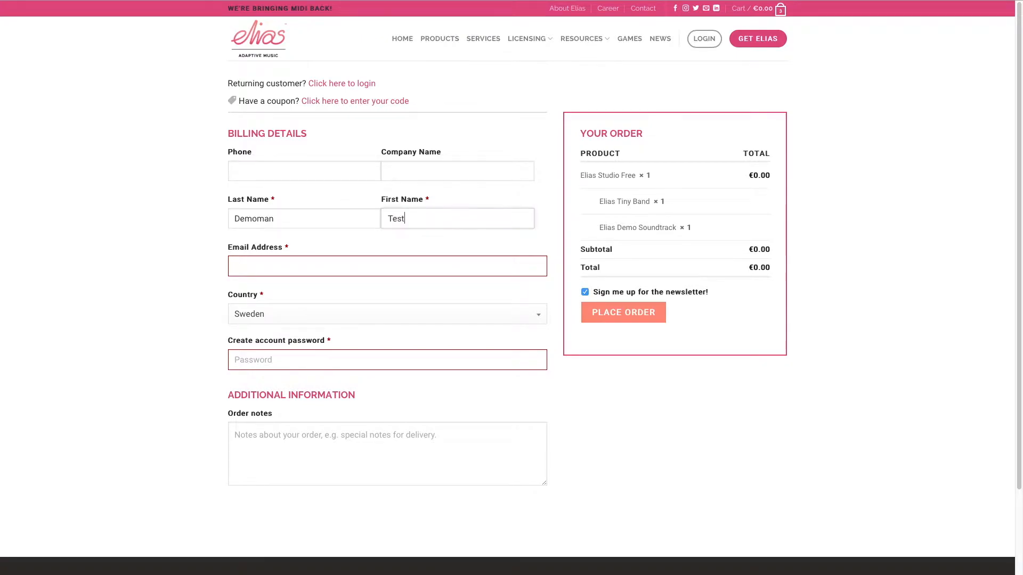
{"action": "type", "text": "person"}
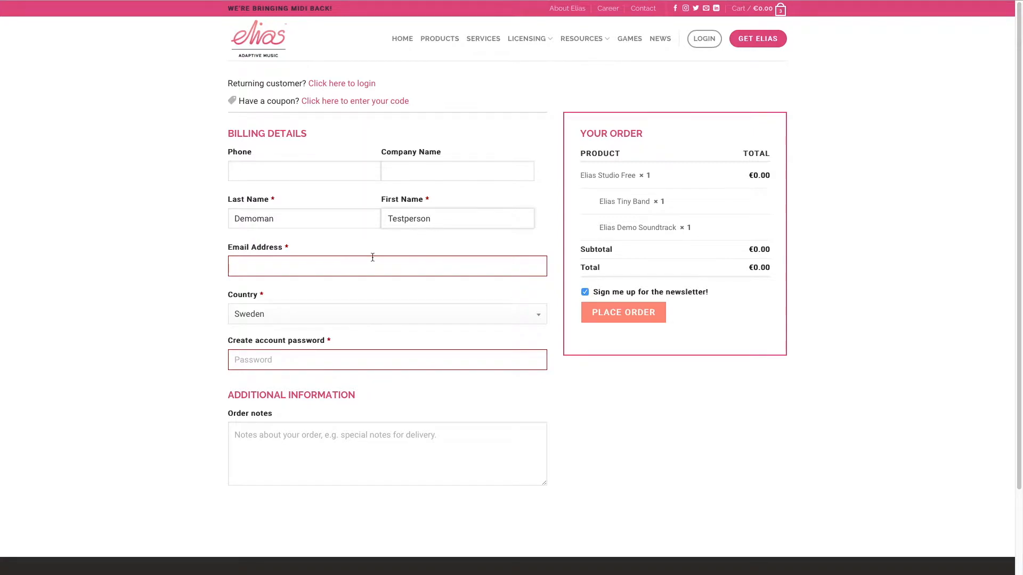
{"action": "type", "text": "abc@"}
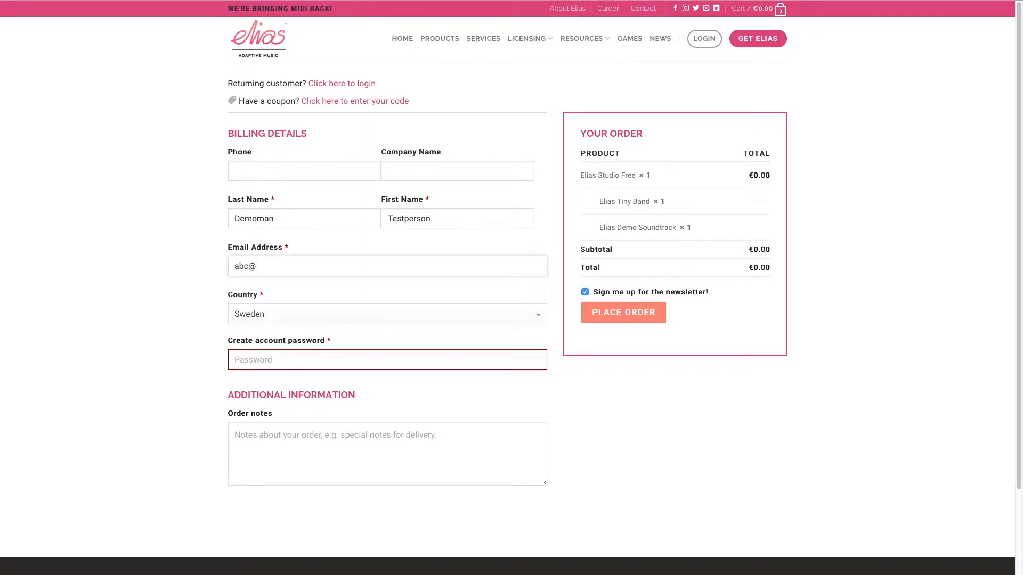
{"action": "type", "text": "xyz"}
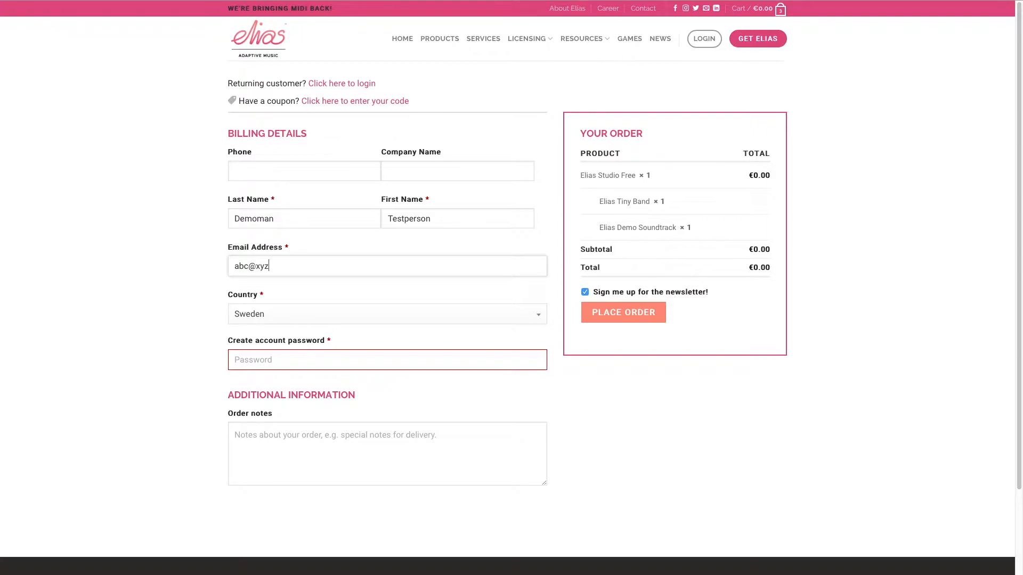
{"action": "type", "text": ".com"}
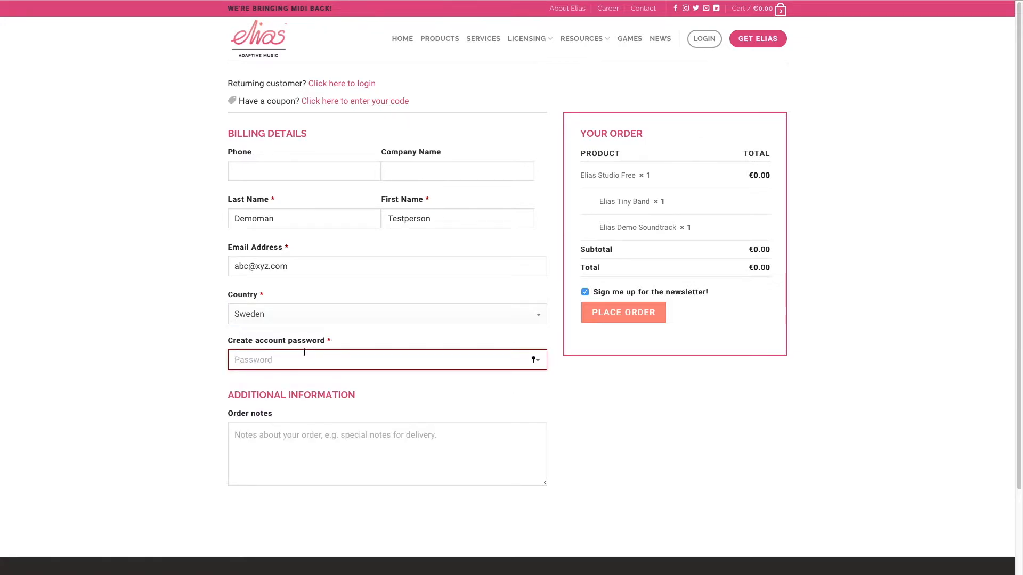
{"action": "type", "text": "password"}
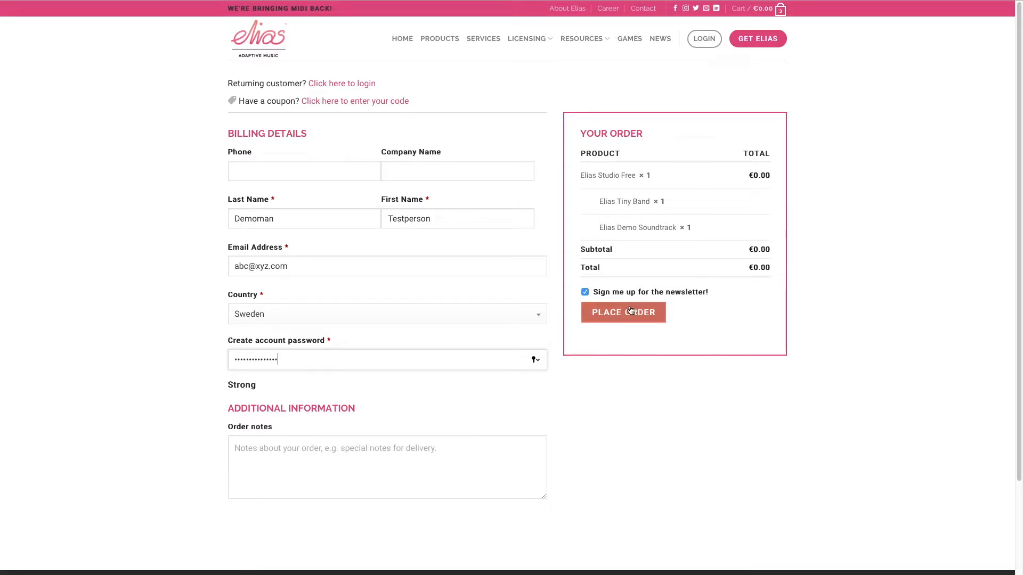
Toggle the newsletter signup, place the free order and decline Safari's save-password prompt.
{"action": "left_click", "coordinate": [585, 292]}
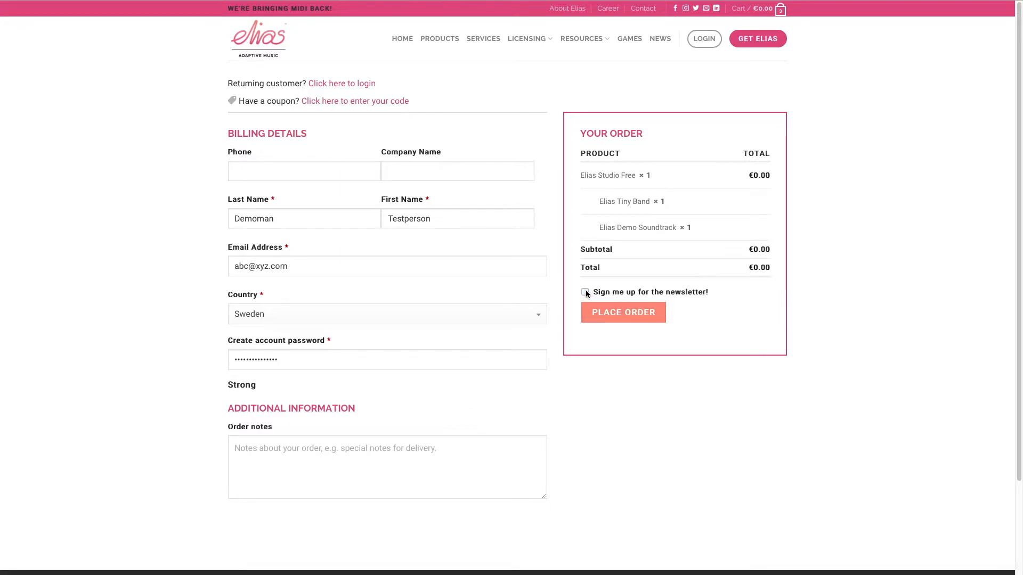
{"action": "left_click", "coordinate": [621, 312]}
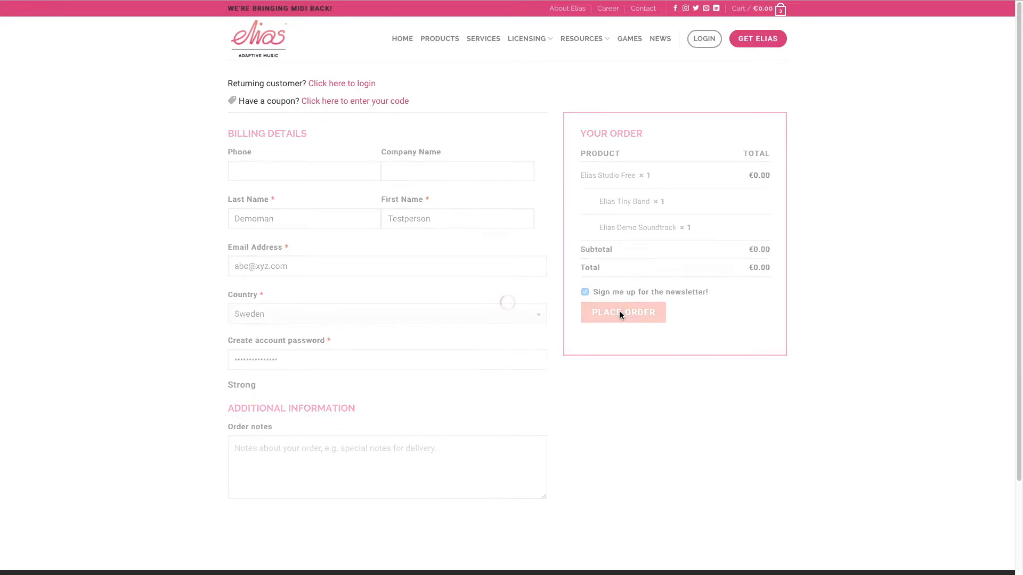
{"action": "left_click", "coordinate": [622, 312]}
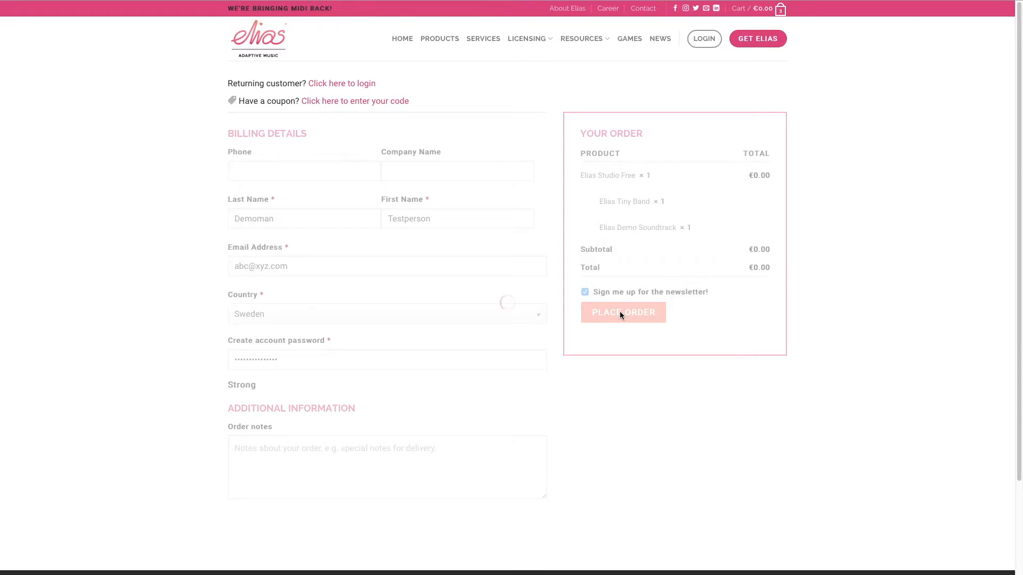
{"action": "left_click", "coordinate": [622, 312]}
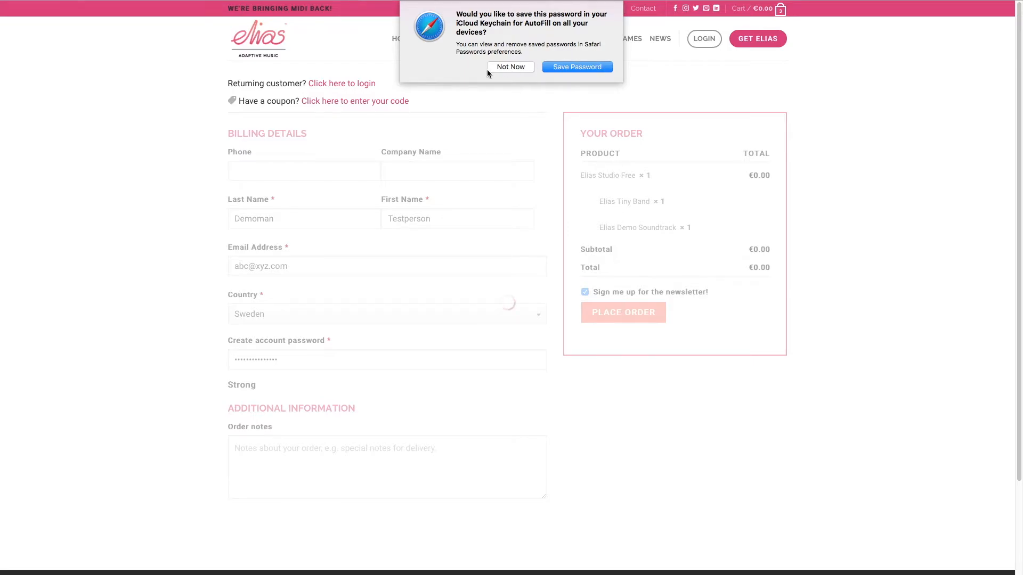
{"action": "left_click", "coordinate": [511, 66]}
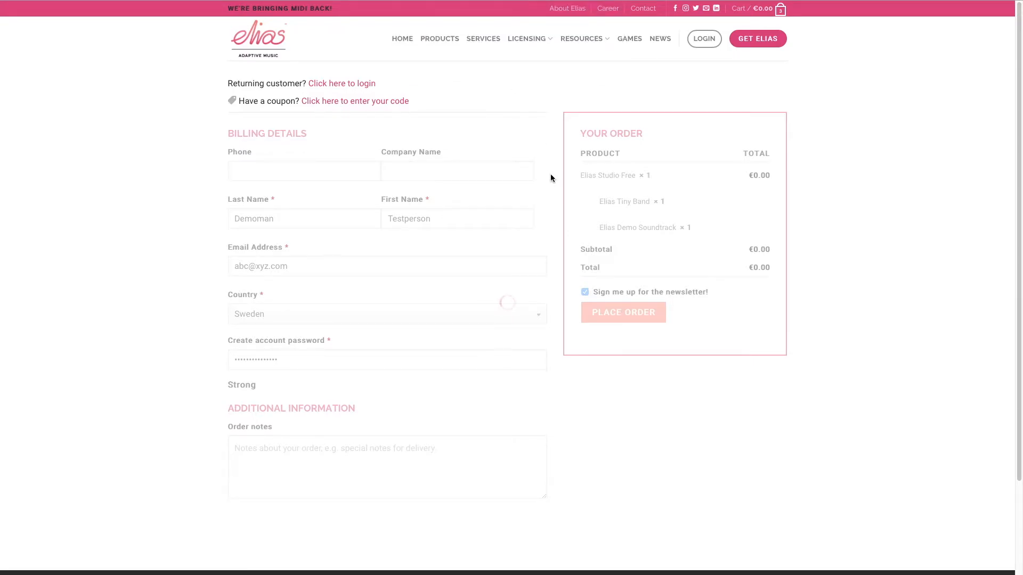
{"action": "left_click", "coordinate": [623, 312]}
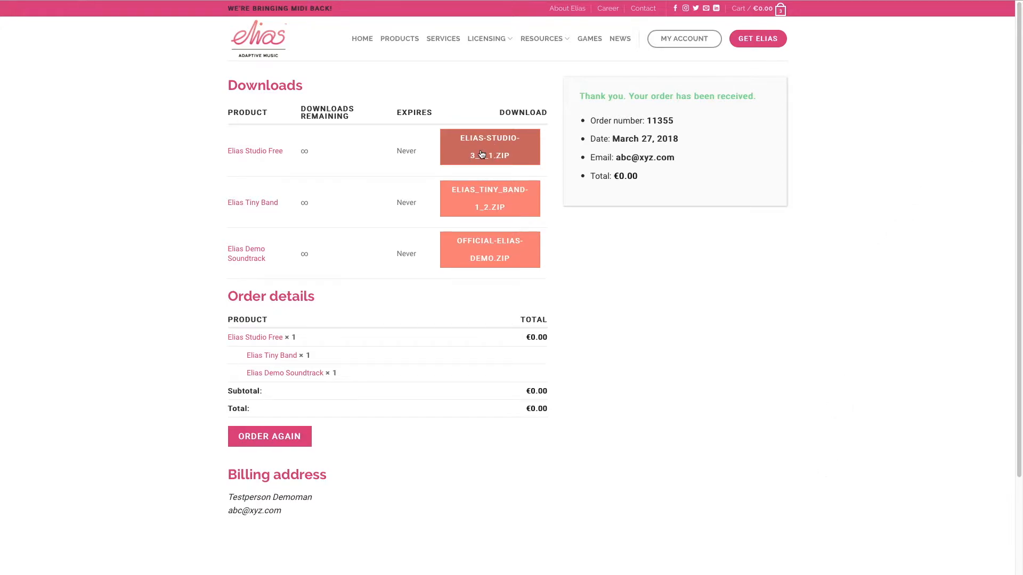
Download the Elias Studio Free package and browse the elias-studio-3_1_1 folder's MacOS and Windows subfolders in Finder.
{"action": "left_click", "coordinate": [489, 146]}
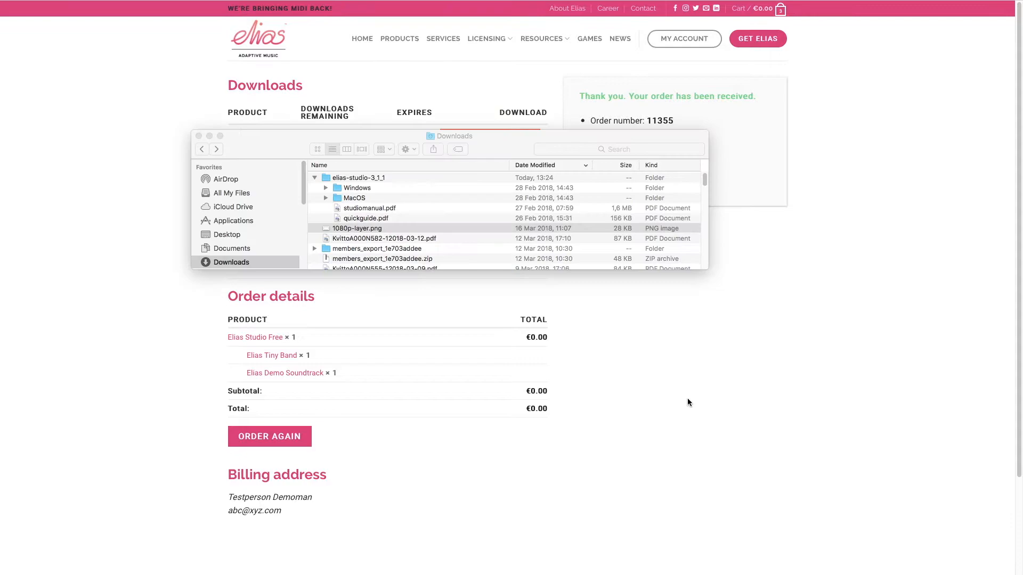
{"action": "left_click", "coordinate": [357, 228]}
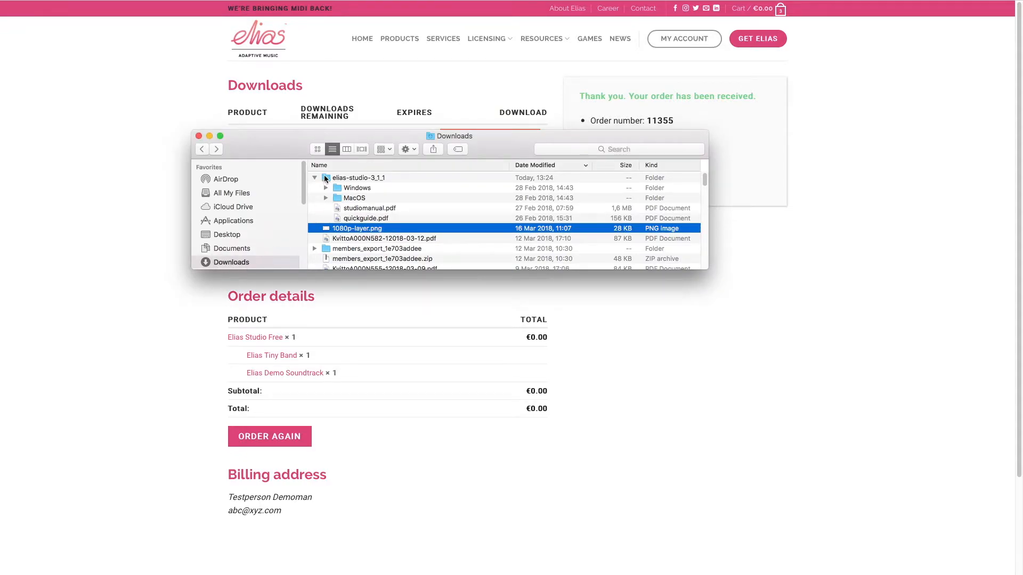
{"action": "left_click", "coordinate": [359, 178]}
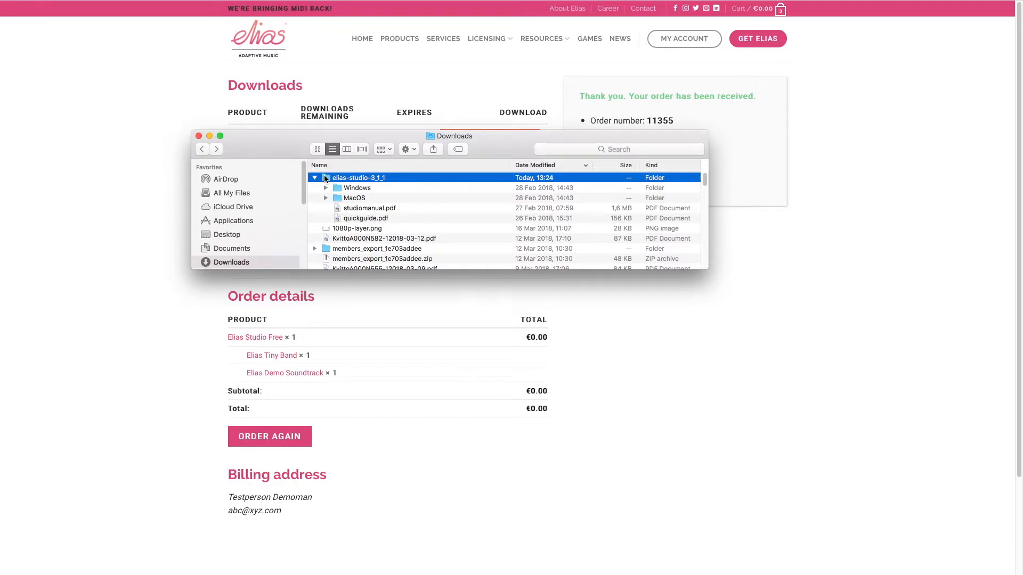
{"action": "double_click", "coordinate": [358, 178]}
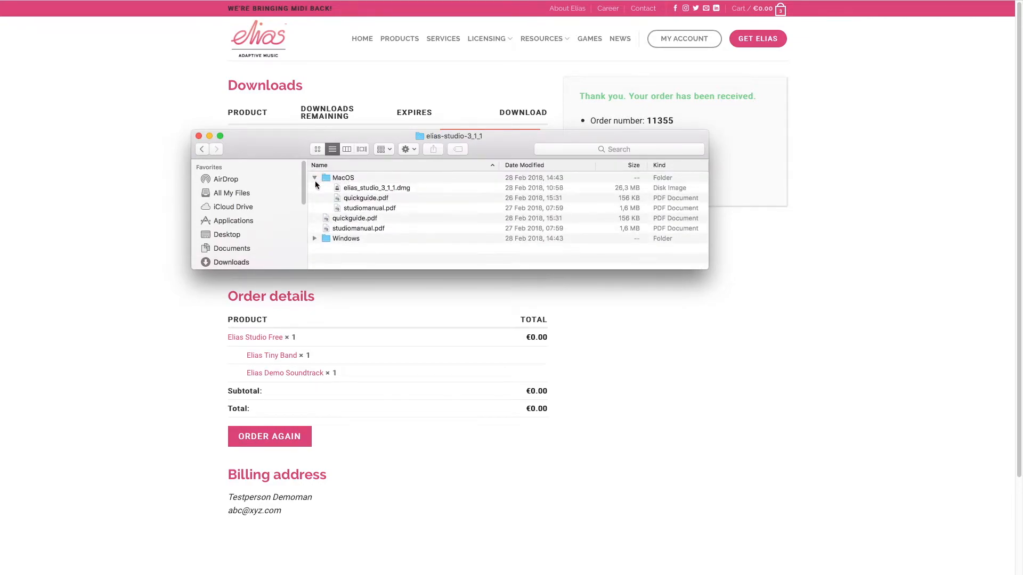
{"action": "left_click", "coordinate": [313, 178]}
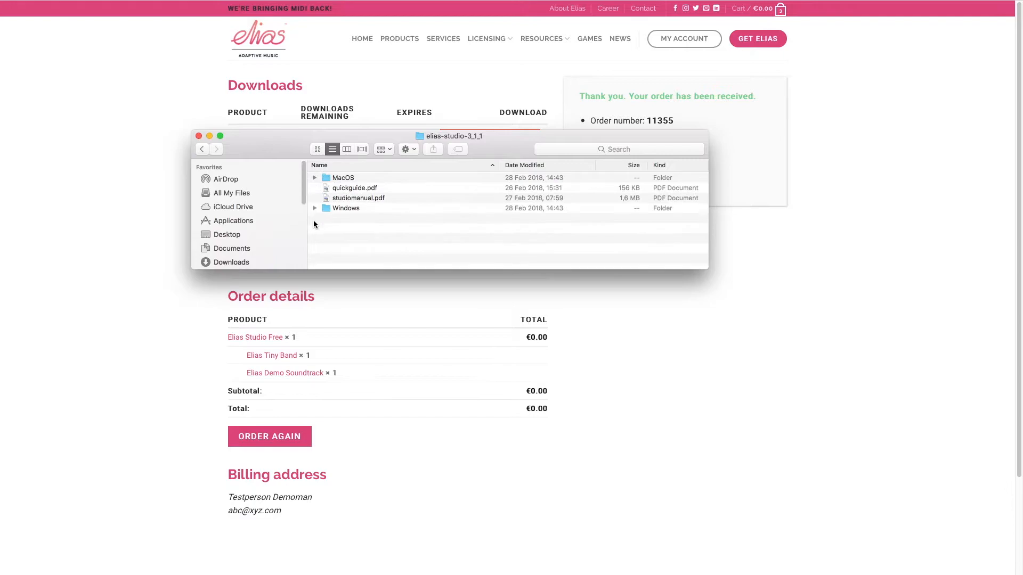
{"action": "left_click", "coordinate": [314, 208]}
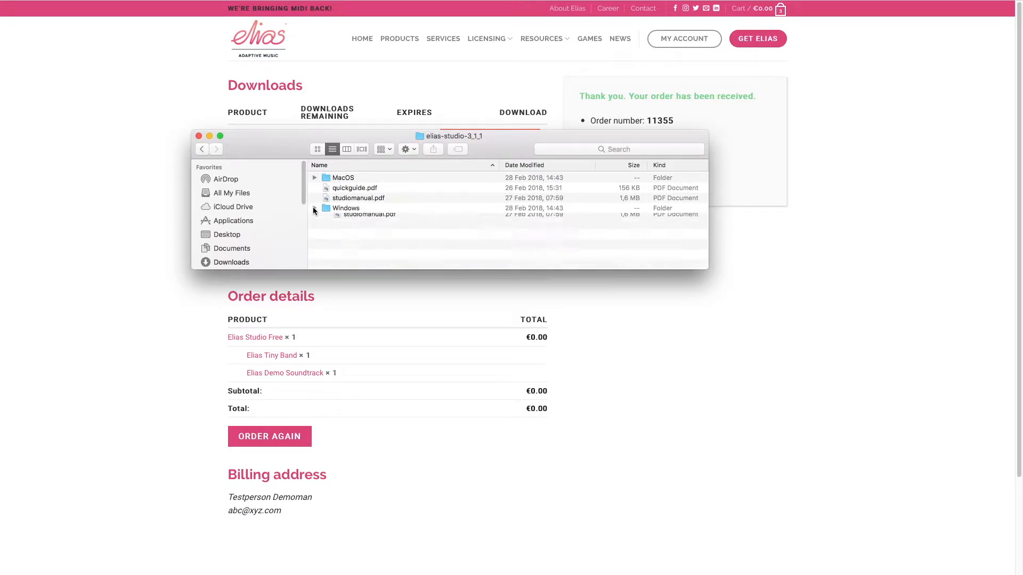
Check the quickguide and studiomanual PDFs, then select elias_studio_3_1_1.dmg in the MacOS folder.
{"action": "left_click", "coordinate": [354, 187]}
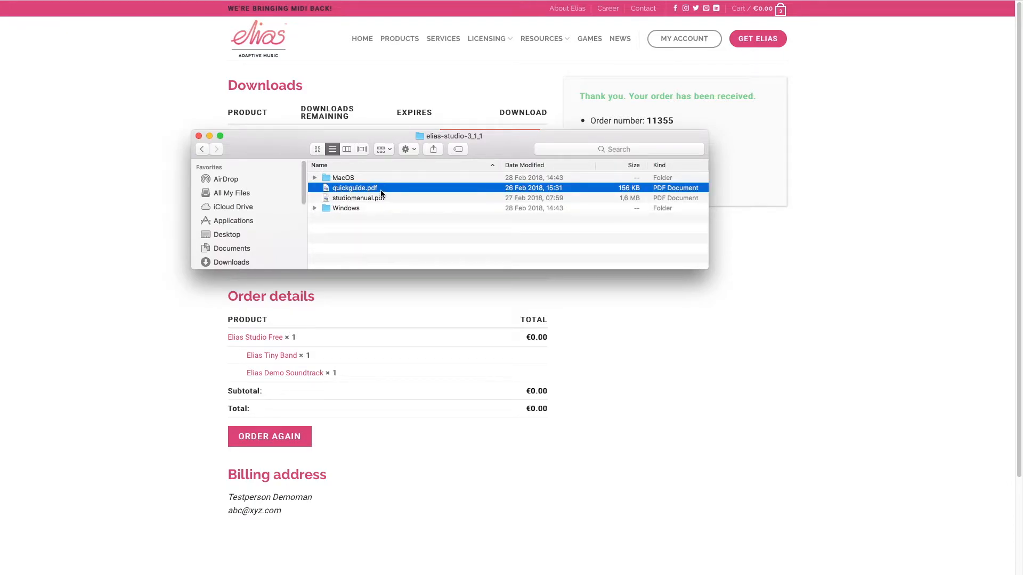
{"action": "mouse_move", "coordinate": [345, 202]}
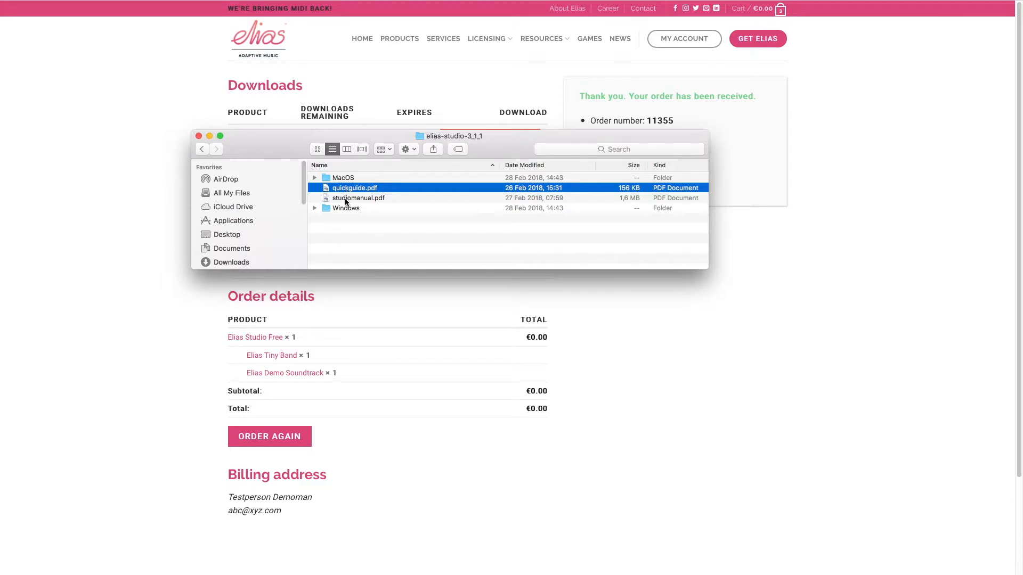
{"action": "left_click", "coordinate": [358, 198]}
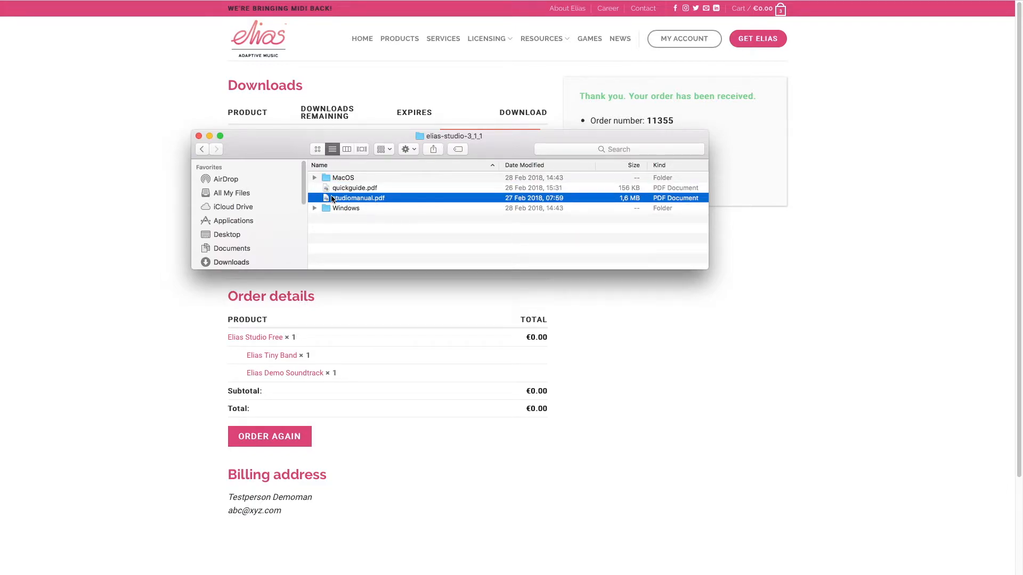
{"action": "double_click", "coordinate": [342, 177]}
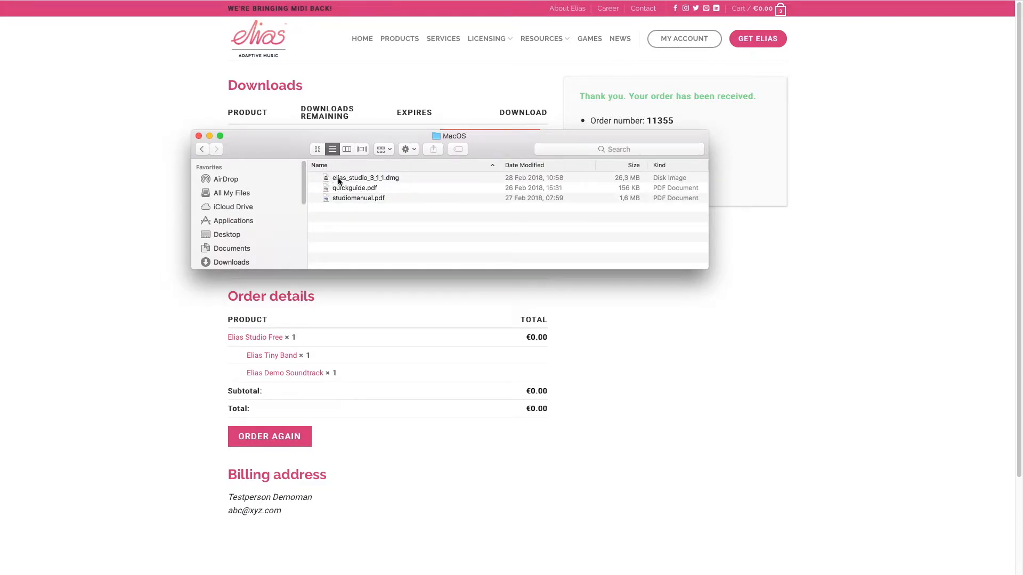
{"action": "left_click", "coordinate": [365, 178]}
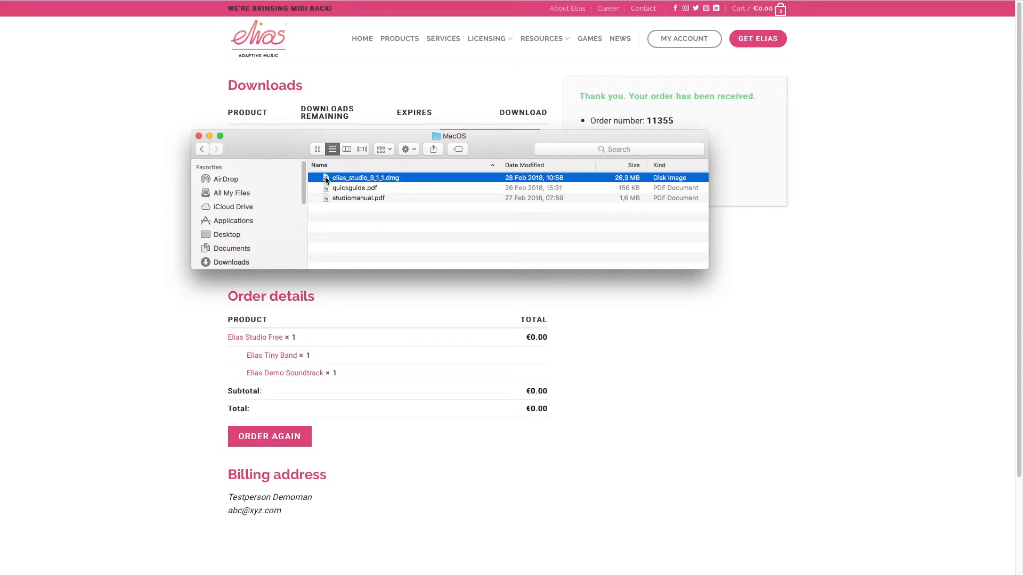
Mount elias_studio_3_1_1.dmg, agree to the licence and find Elias Studio in Applications.
{"action": "double_click", "coordinate": [365, 178]}
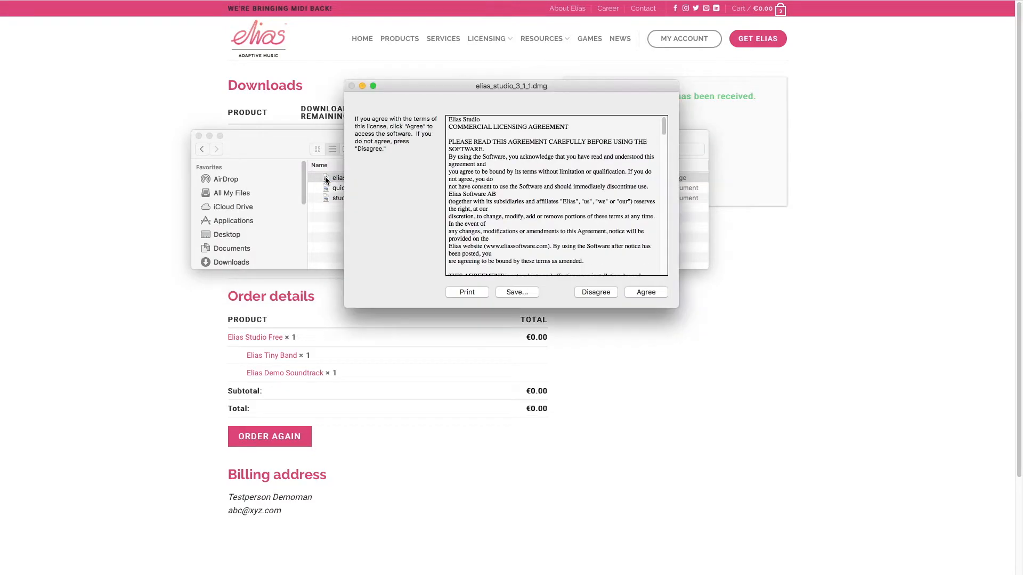
{"action": "left_click", "coordinate": [645, 292]}
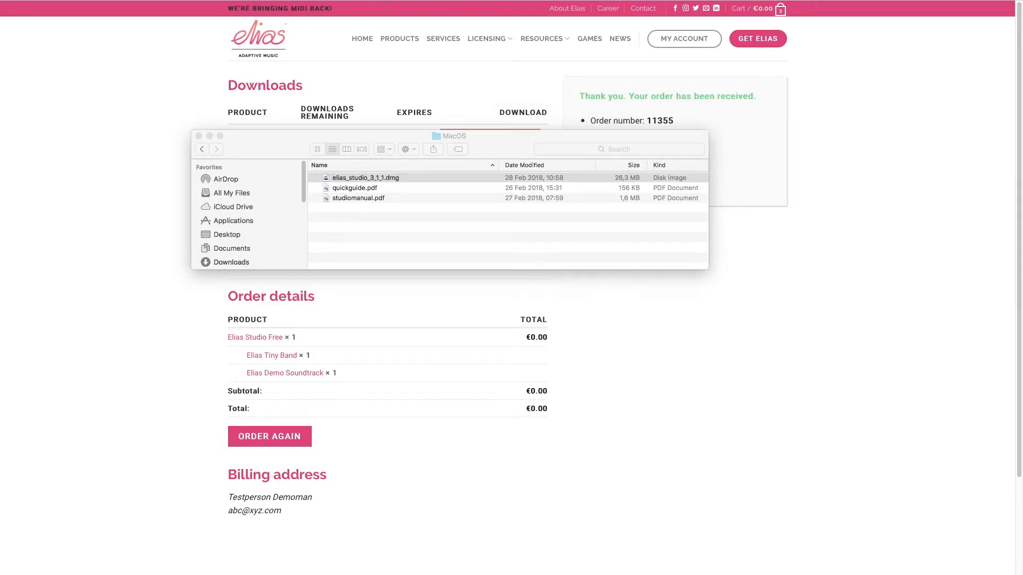
{"action": "double_click", "coordinate": [365, 178]}
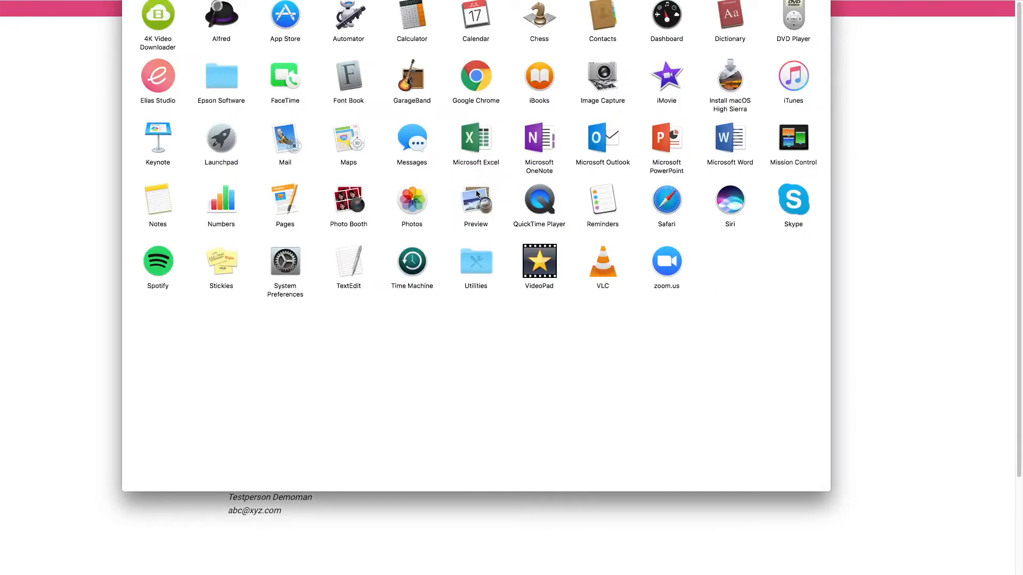
{"action": "mouse_move", "coordinate": [475, 194]}
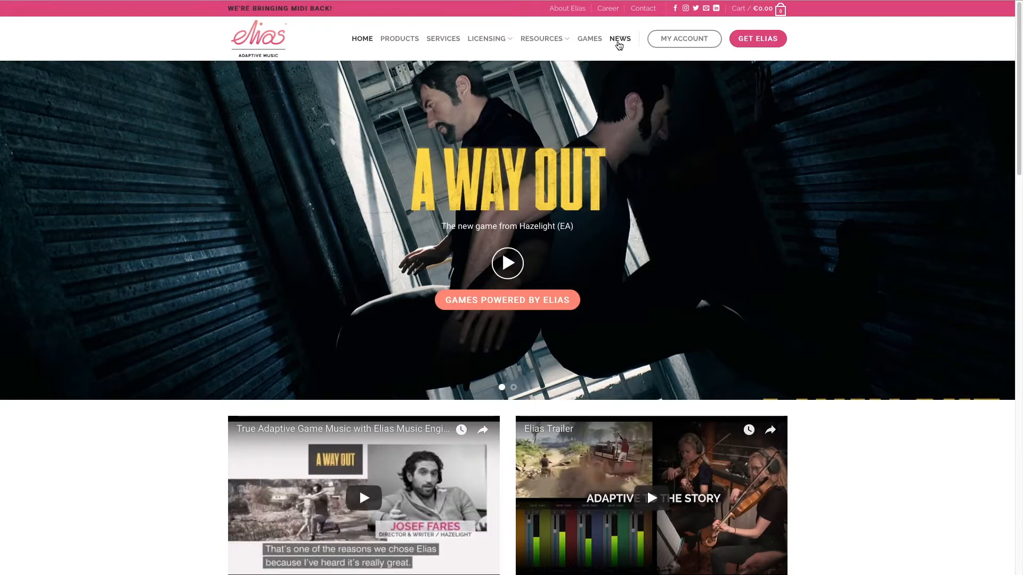
Download OFFICIAL-ELIAS-DEMO.ZIP from My Account > Download Engine & Assets.
{"action": "left_click", "coordinate": [684, 38]}
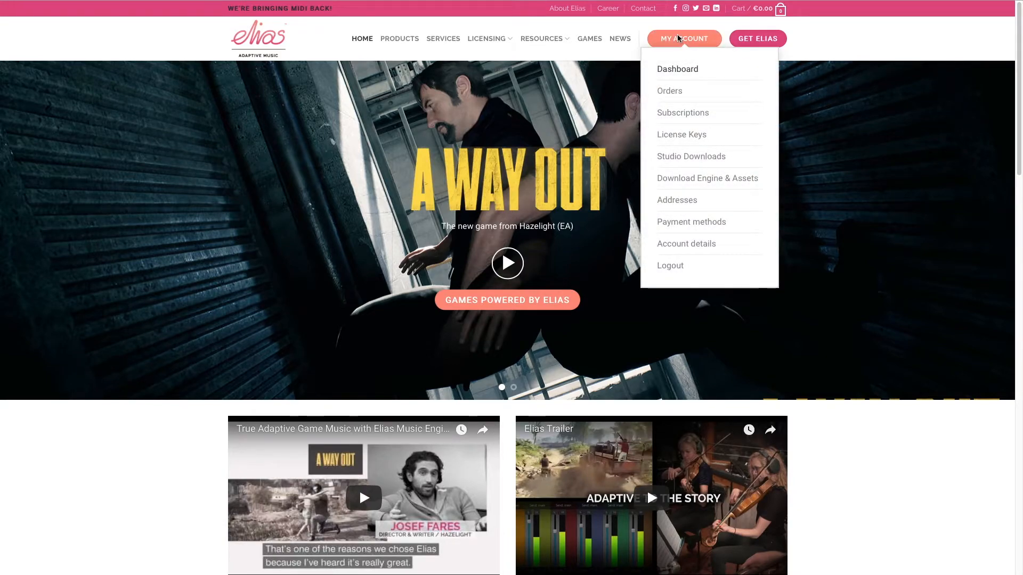
{"action": "left_click", "coordinate": [677, 68]}
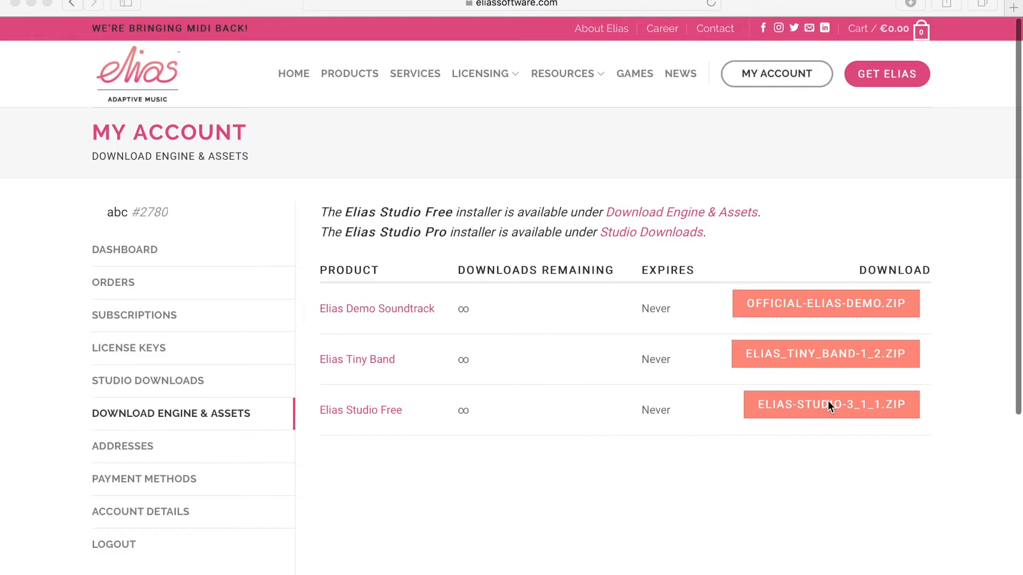
{"action": "mouse_move", "coordinate": [817, 313]}
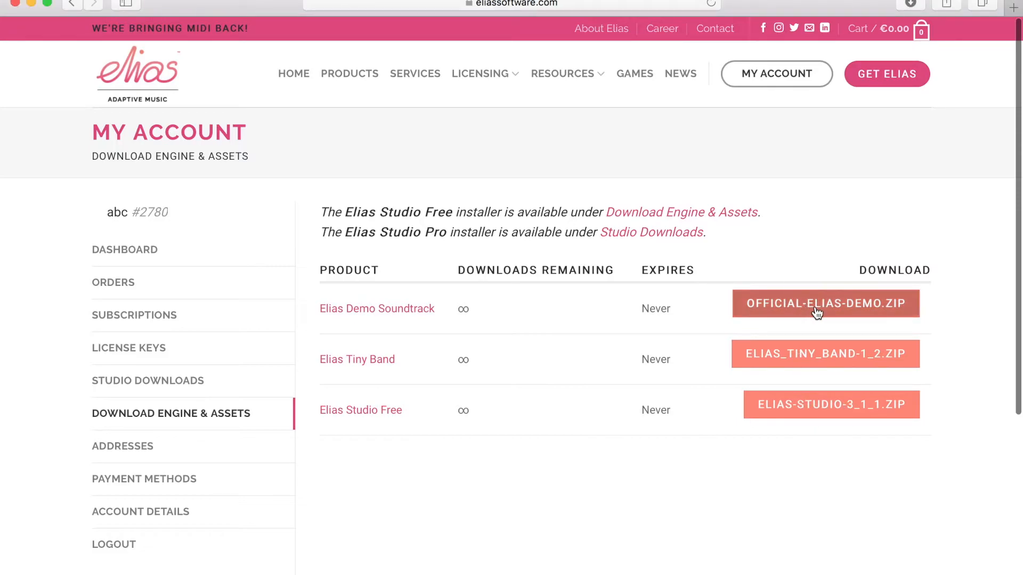
{"action": "left_click", "coordinate": [825, 303]}
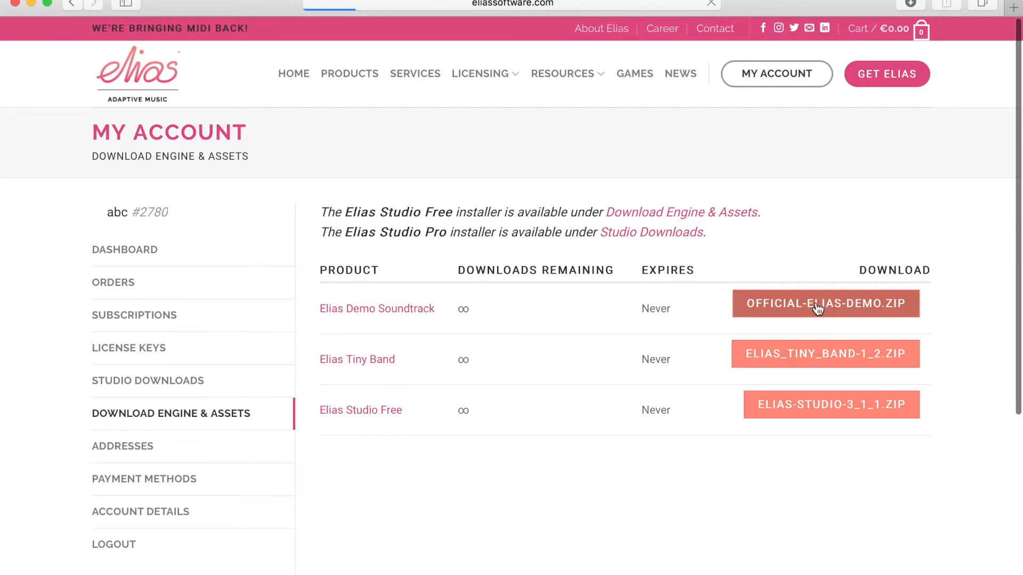
{"action": "left_click", "coordinate": [825, 303]}
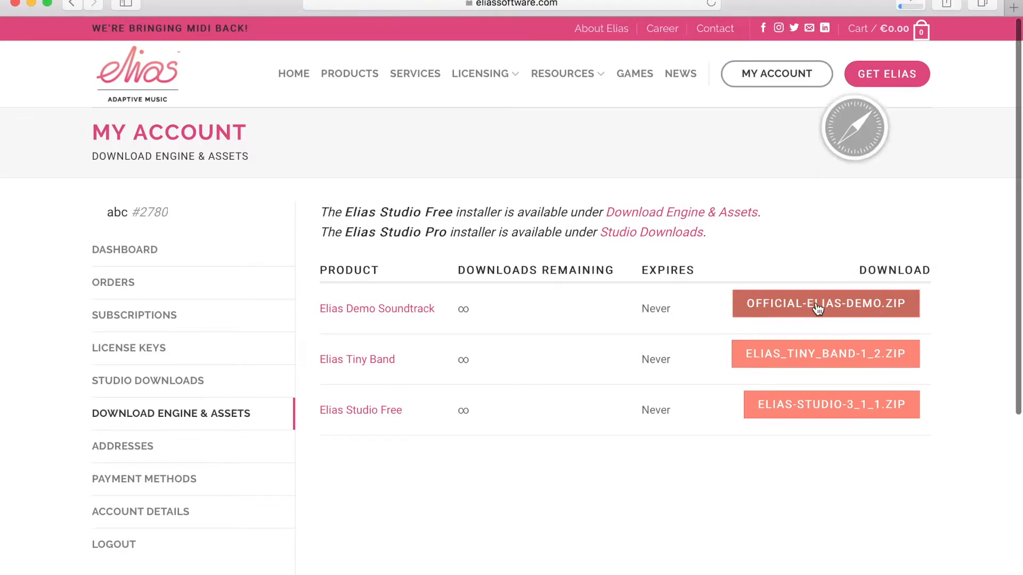
{"action": "left_click", "coordinate": [825, 304]}
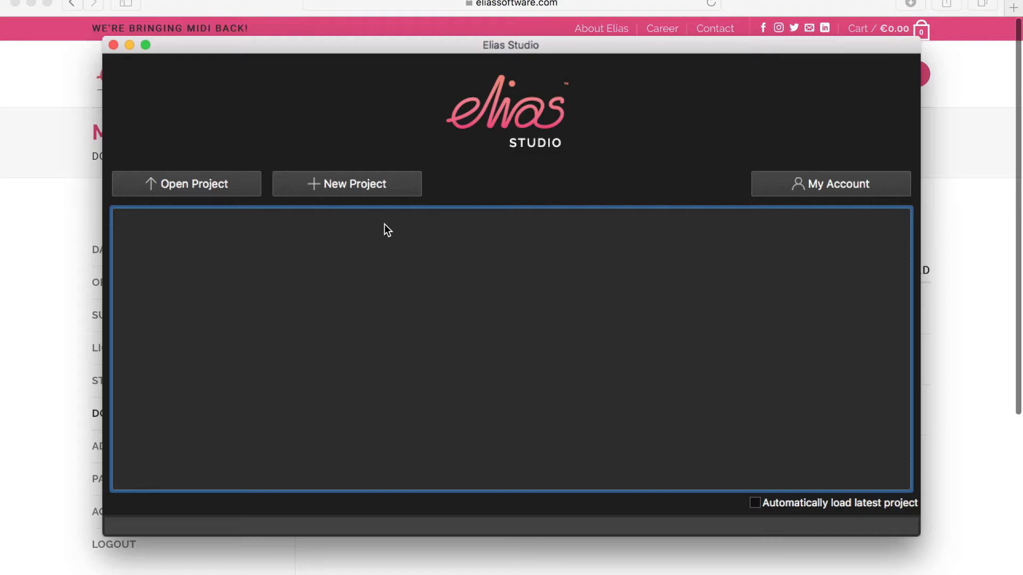
{"action": "mouse_move", "coordinate": [201, 190]}
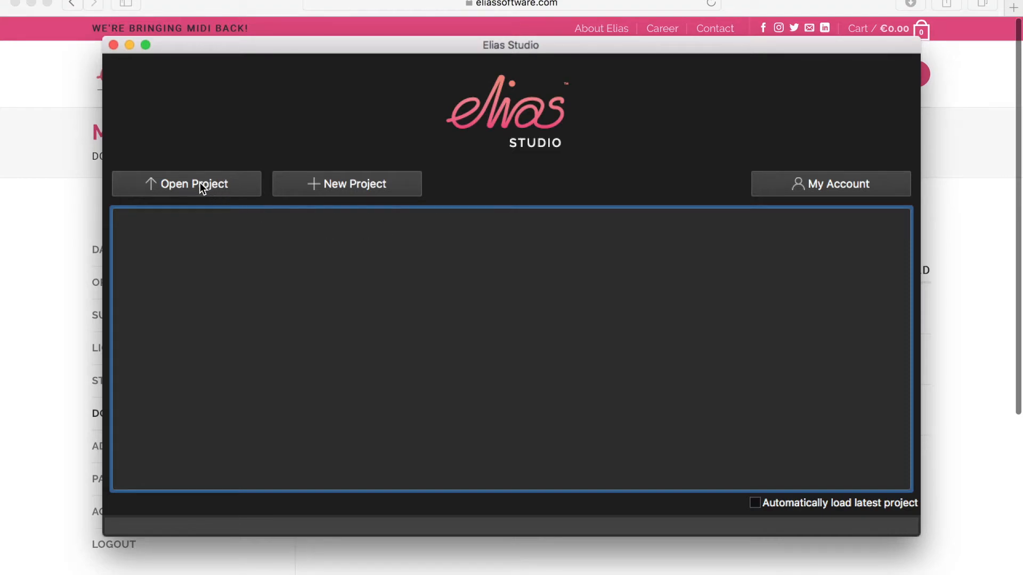
Open Official Elias Audio Demo.mepro from Downloads/official-elias-demo-3 and continue with Use Free.
{"action": "left_click", "coordinate": [187, 183]}
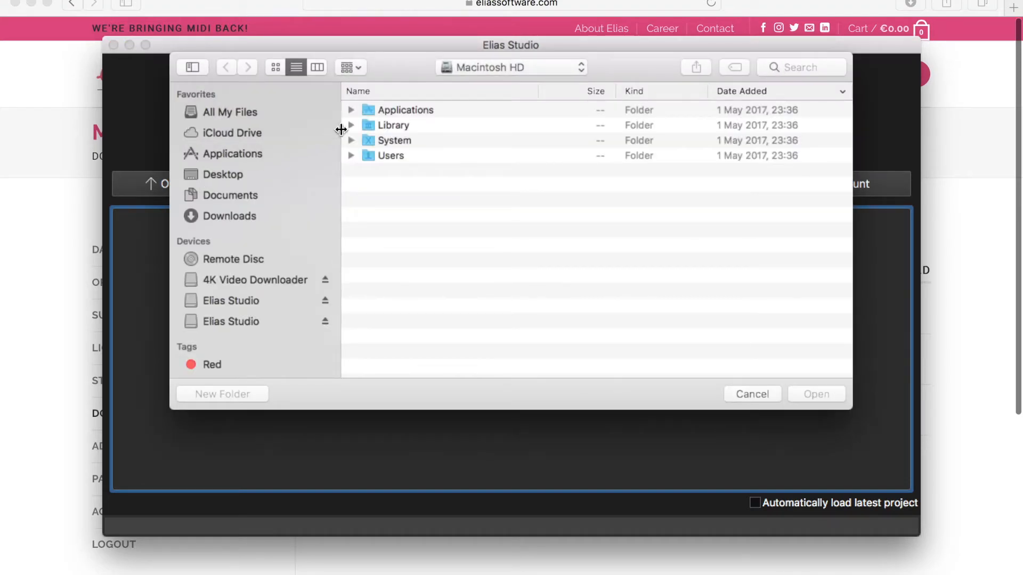
{"action": "left_click", "coordinate": [231, 217]}
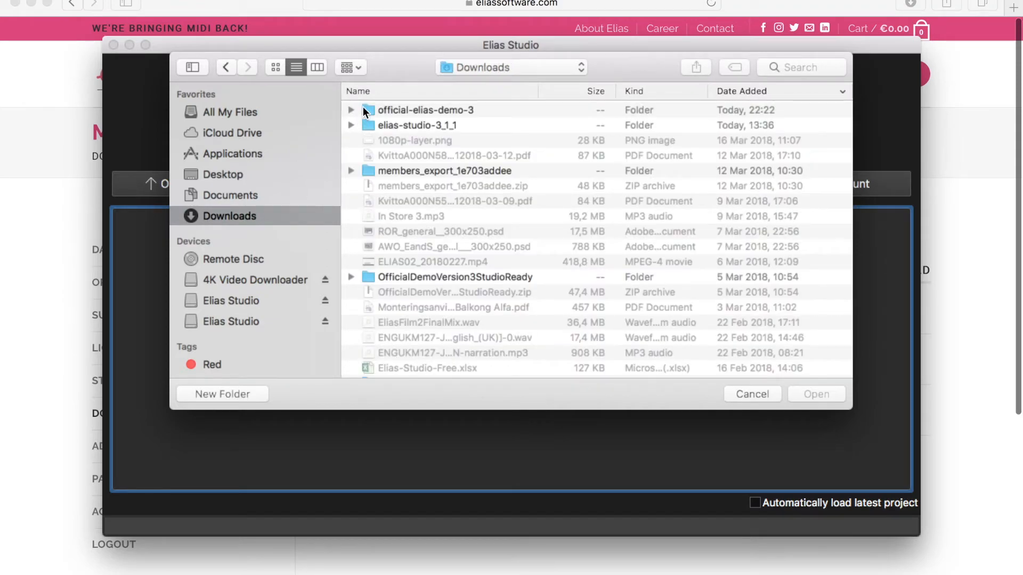
{"action": "double_click", "coordinate": [424, 110]}
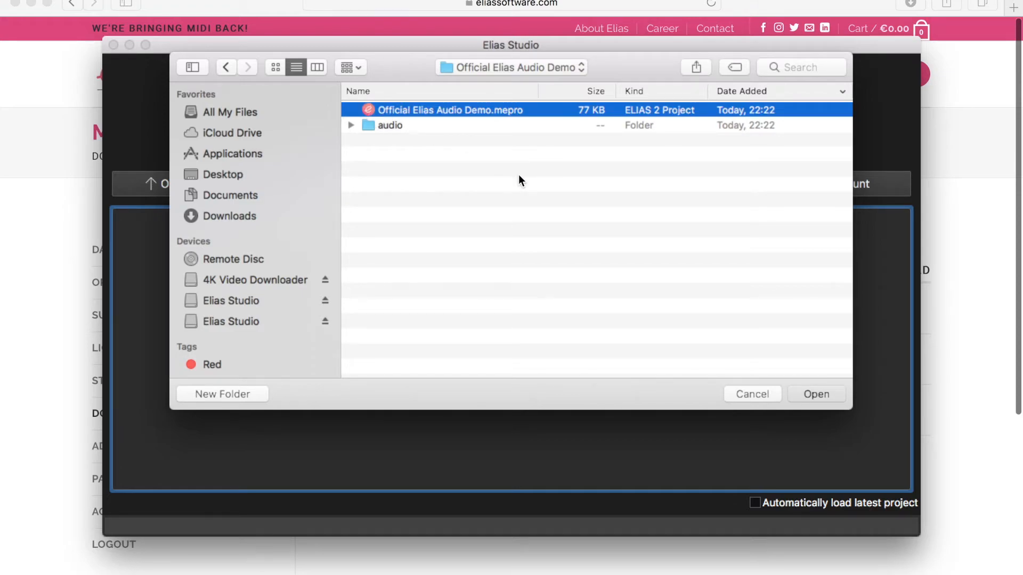
{"action": "left_click", "coordinate": [815, 394]}
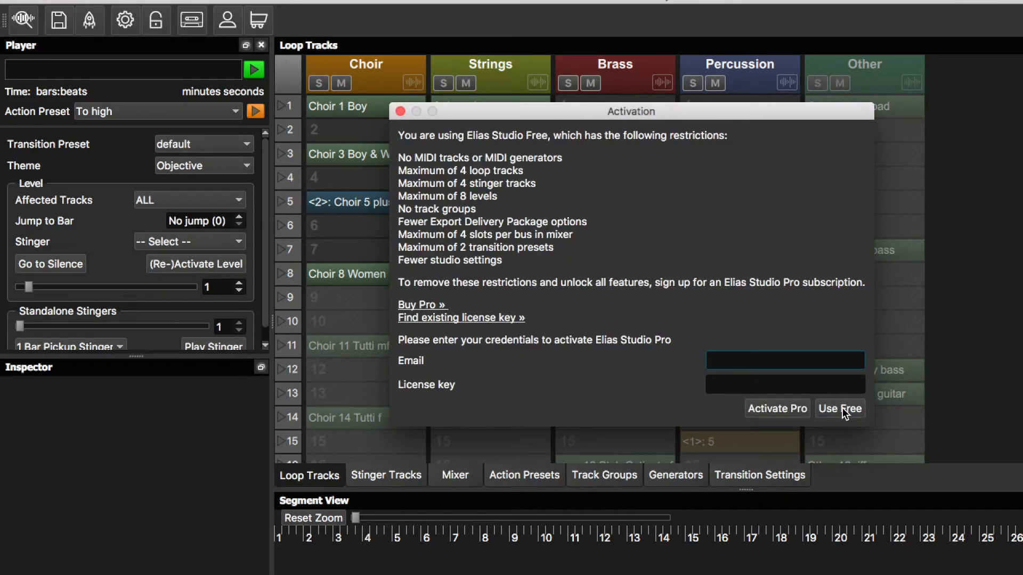
{"action": "left_click", "coordinate": [838, 408]}
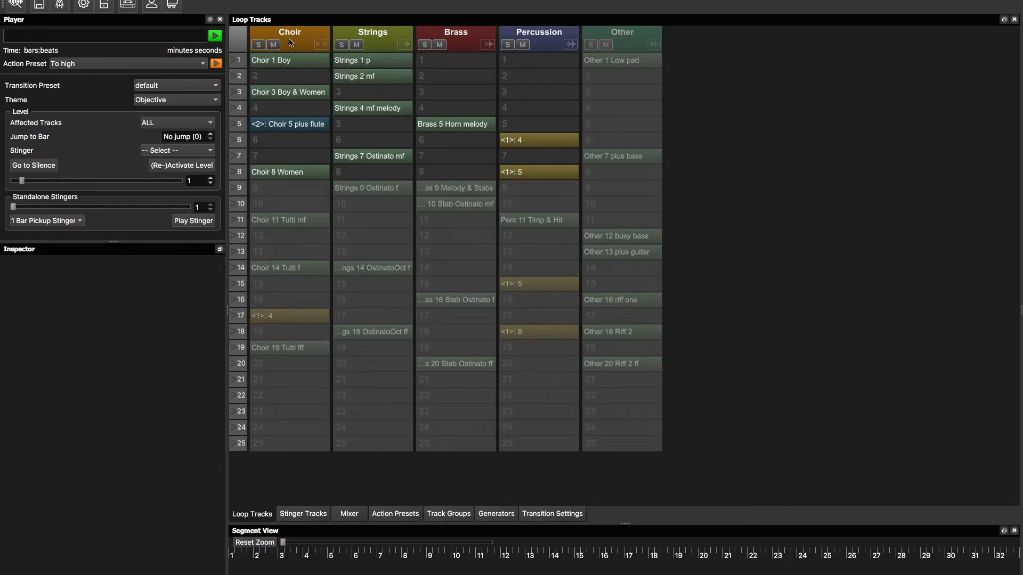
Browse the Strings, Brass and Percussion loop track settings, then return to the Choir track.
{"action": "left_click", "coordinate": [373, 32]}
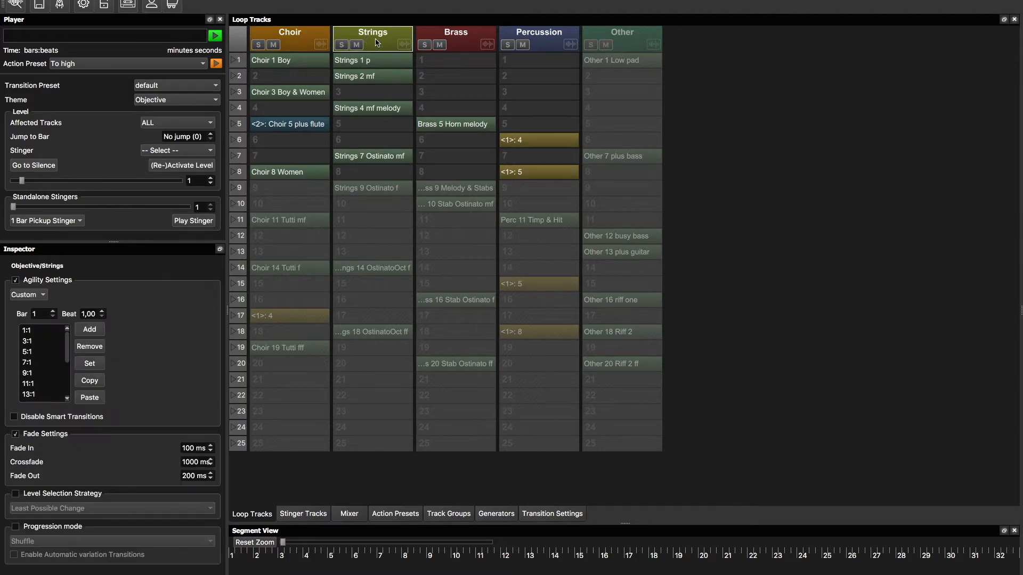
{"action": "left_click", "coordinate": [455, 32]}
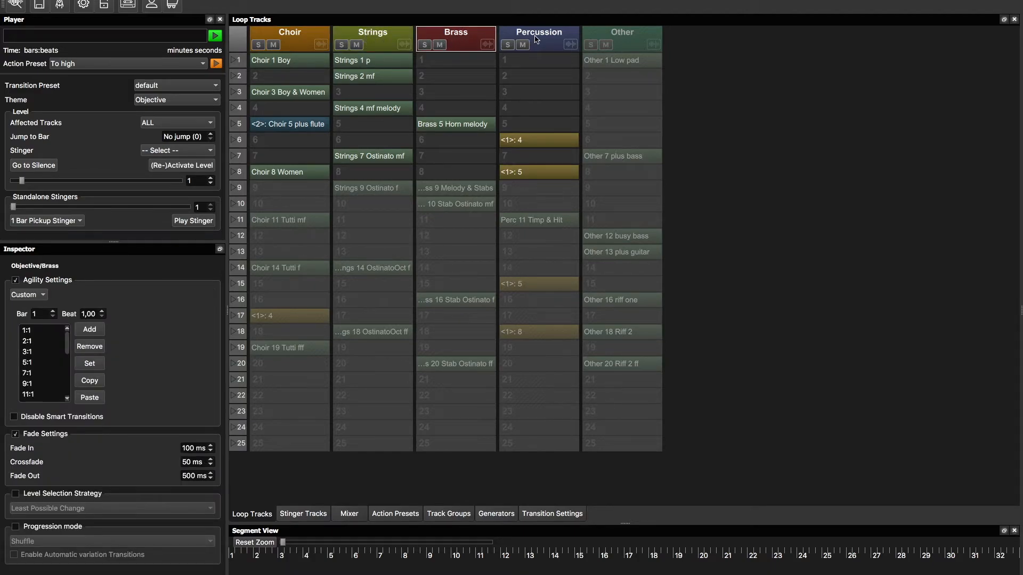
{"action": "left_click", "coordinate": [538, 32]}
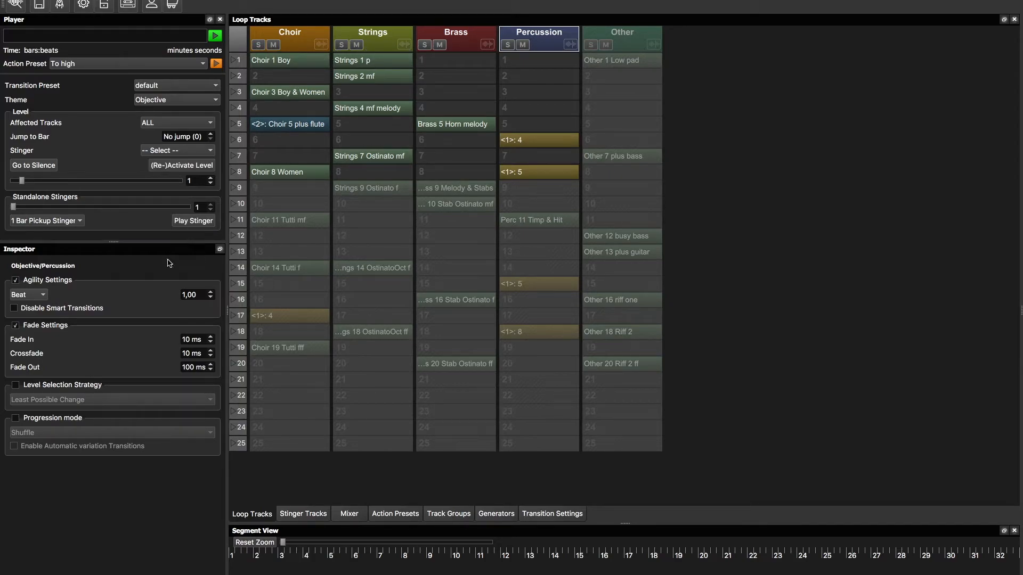
{"action": "mouse_move", "coordinate": [106, 416]}
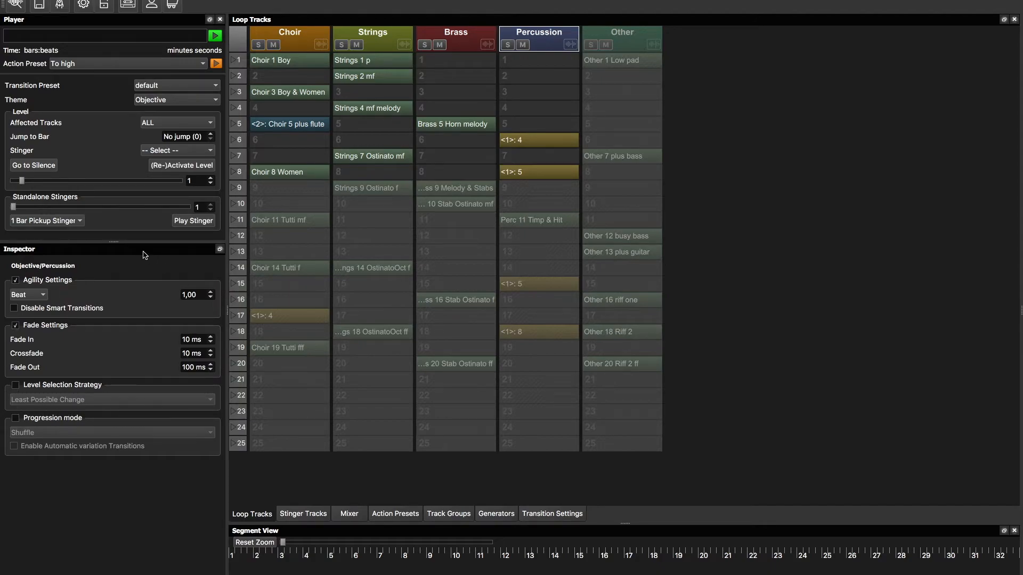
{"action": "left_click", "coordinate": [387, 33]}
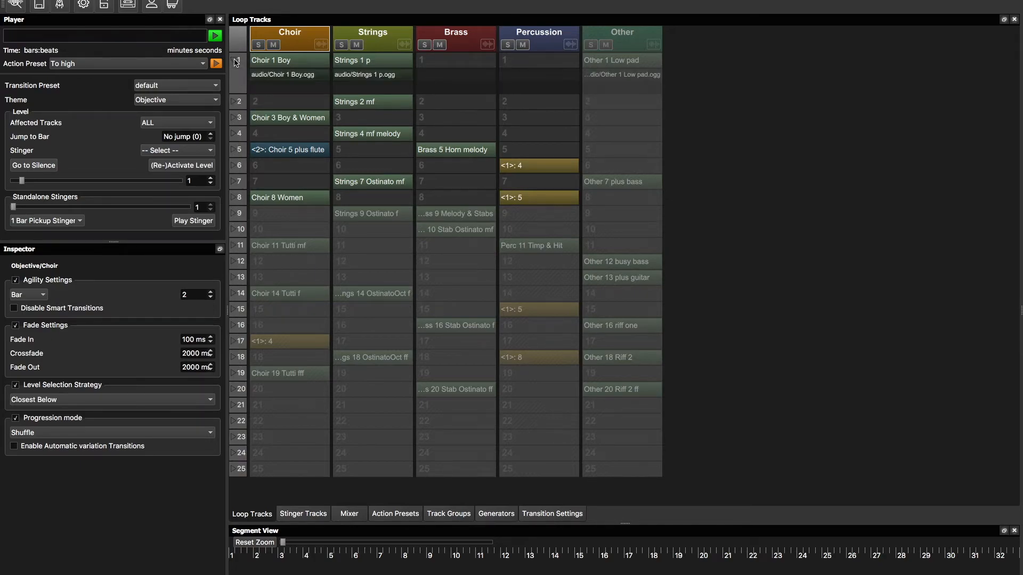
Collapse the Choir level 1 file details and show the audio file behind level 3.
{"action": "left_click", "coordinate": [236, 73]}
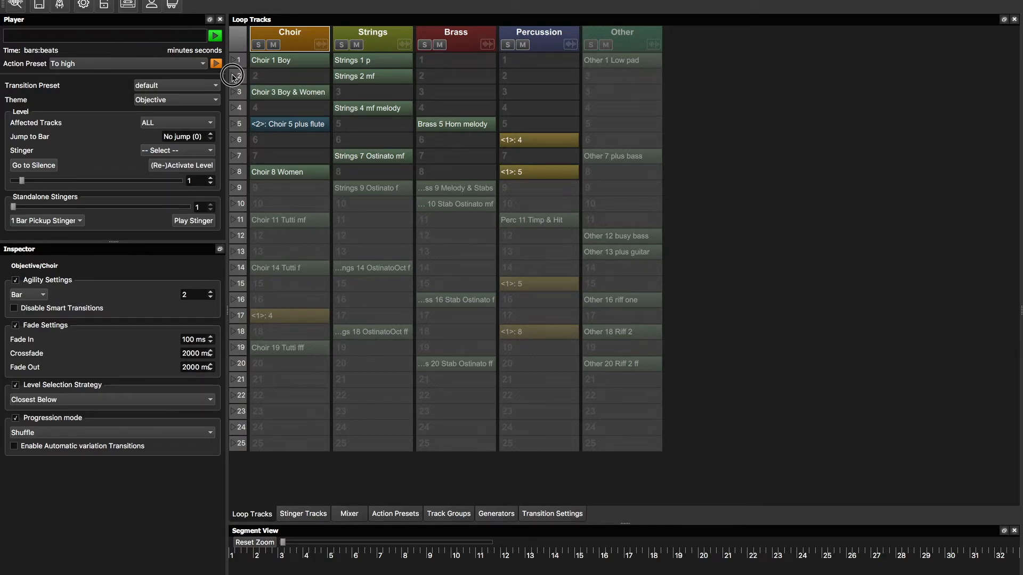
{"action": "left_click", "coordinate": [234, 91]}
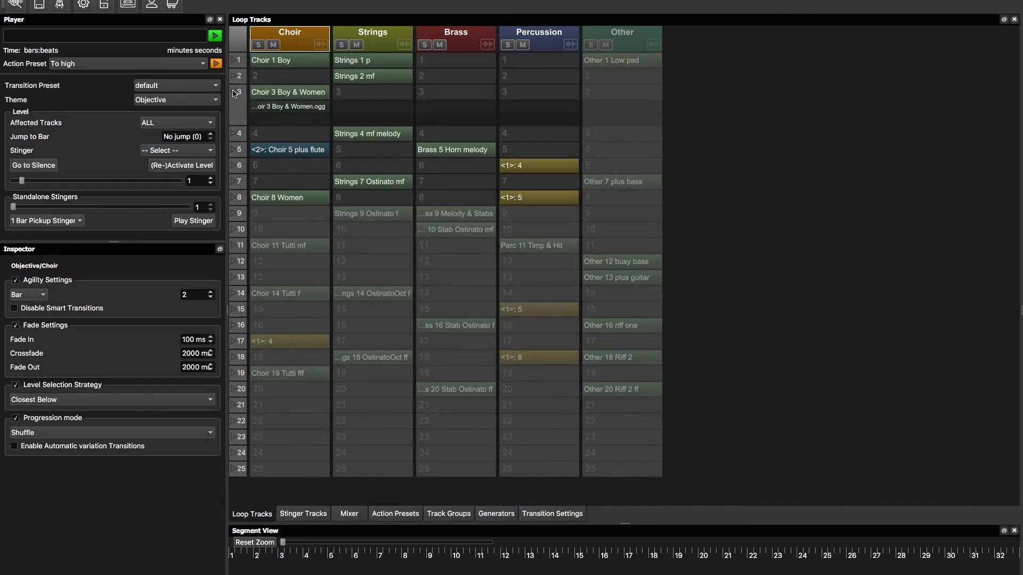
{"action": "scroll", "scroll_direction": "down", "scroll_amount": 3}
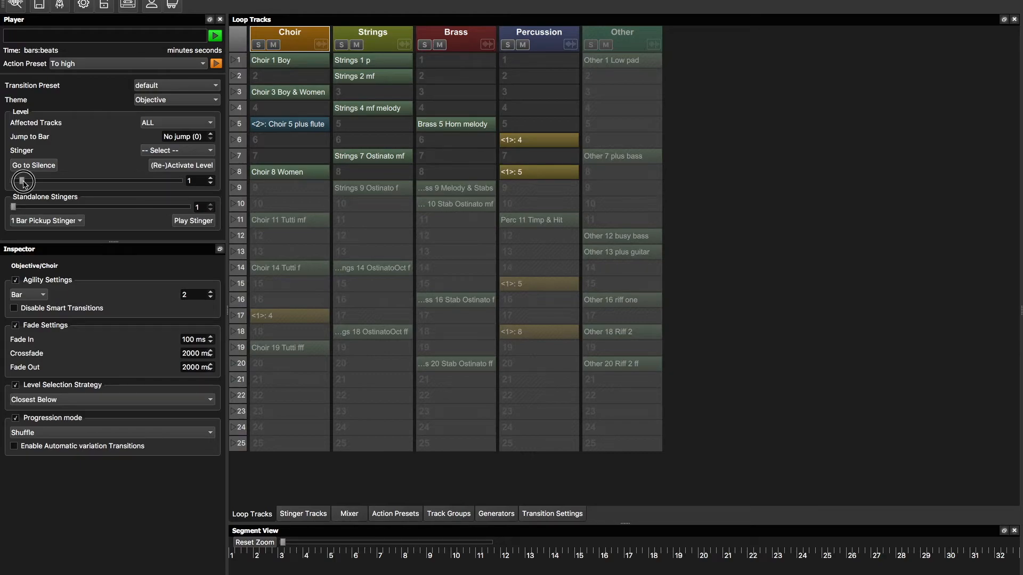
Drag the Level slider to 20, back to 2 and 1, then start the demo music playing.
{"action": "left_click_drag", "start_coordinate": [22, 181], "coordinate": [176, 181]}
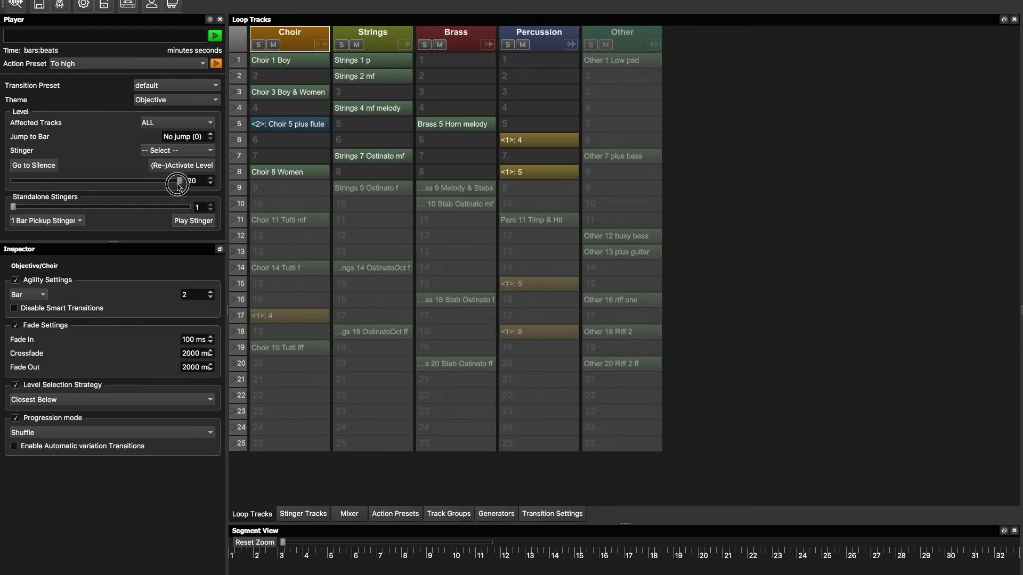
{"action": "left_click_drag", "start_coordinate": [178, 183], "coordinate": [28, 182]}
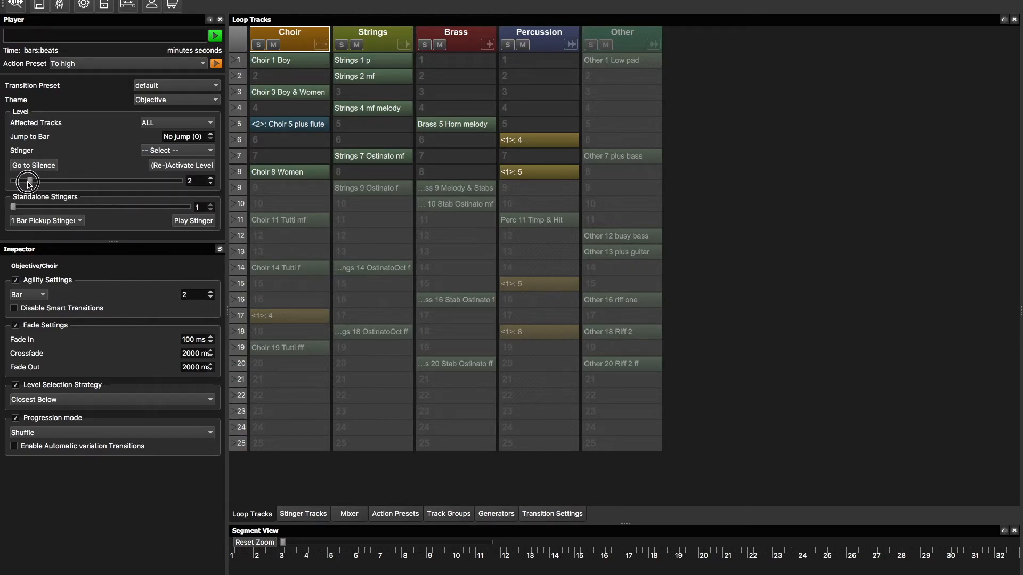
{"action": "left_click_drag", "start_coordinate": [28, 181], "coordinate": [19, 182]}
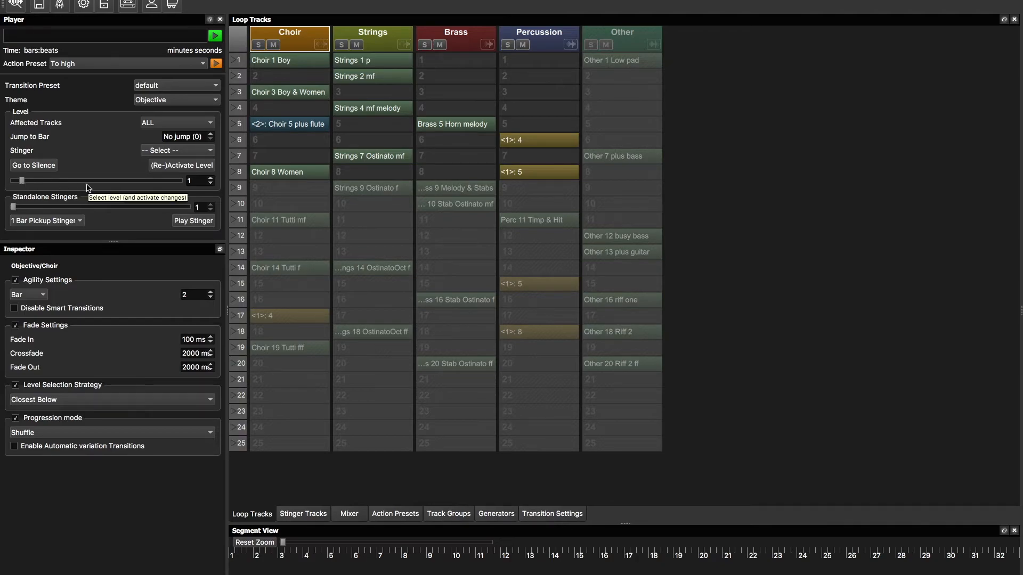
{"action": "mouse_move", "coordinate": [202, 58]}
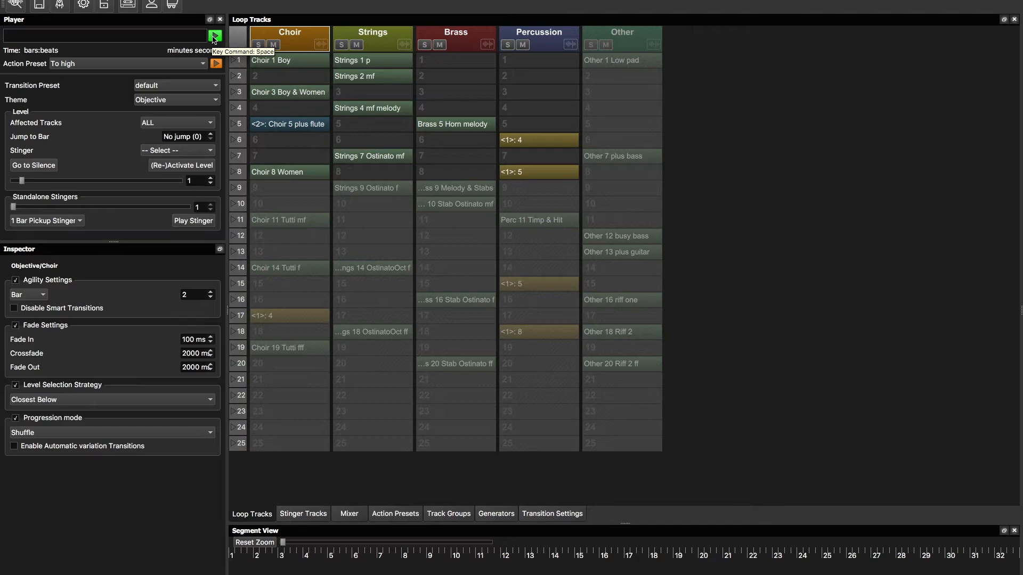
{"action": "left_click", "coordinate": [214, 36]}
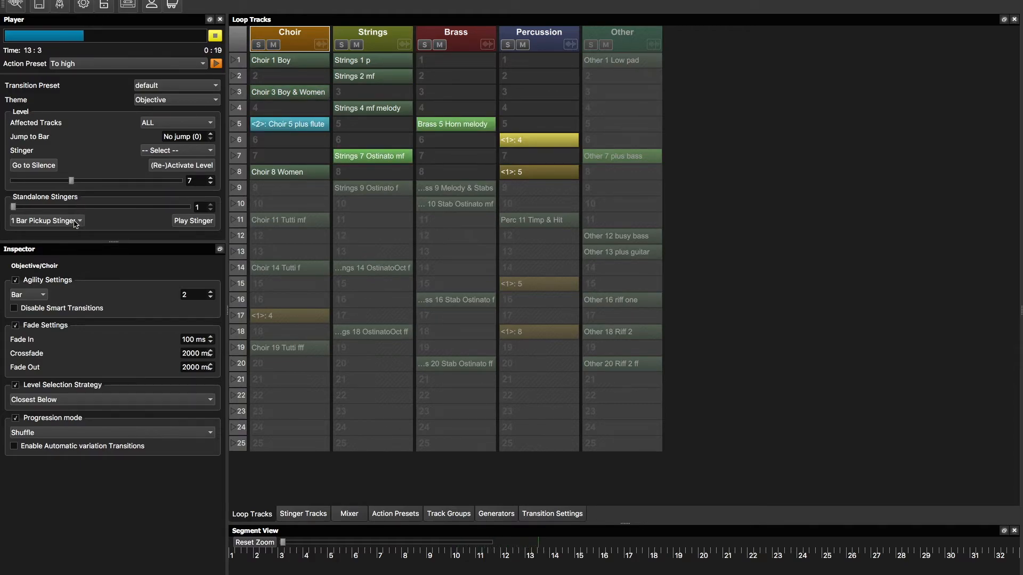
Keep 1 Bar Pickup Stinger as the standalone stinger and select the To Battle action preset.
{"action": "left_click", "coordinate": [46, 221]}
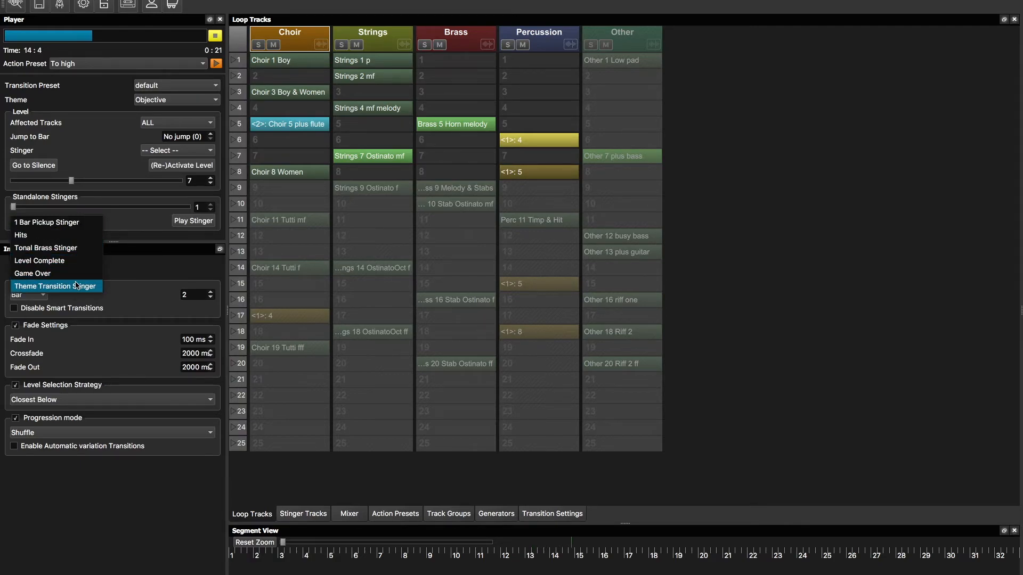
{"action": "mouse_move", "coordinate": [40, 260]}
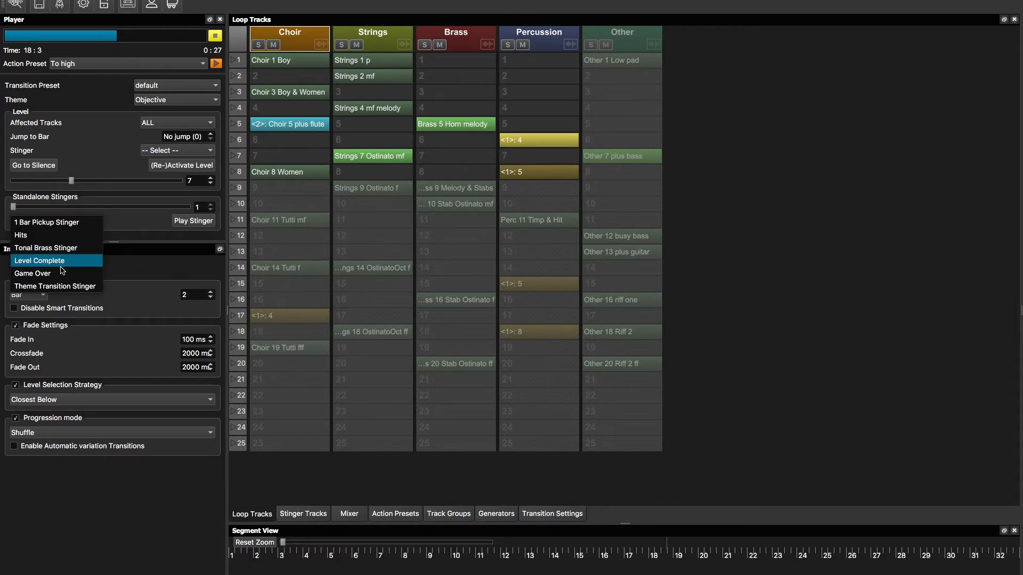
{"action": "mouse_move", "coordinate": [56, 235]}
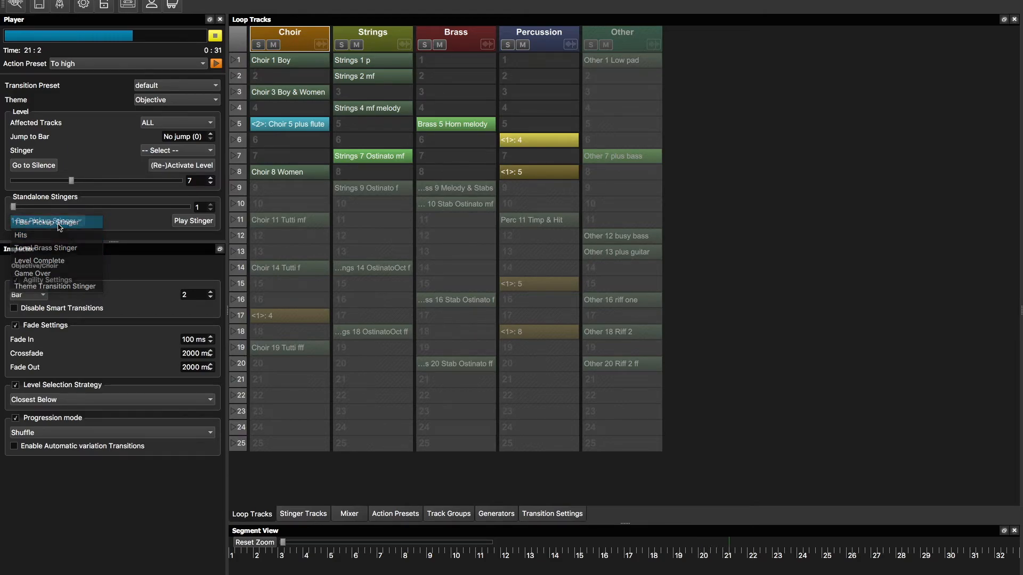
{"action": "left_click", "coordinate": [46, 222]}
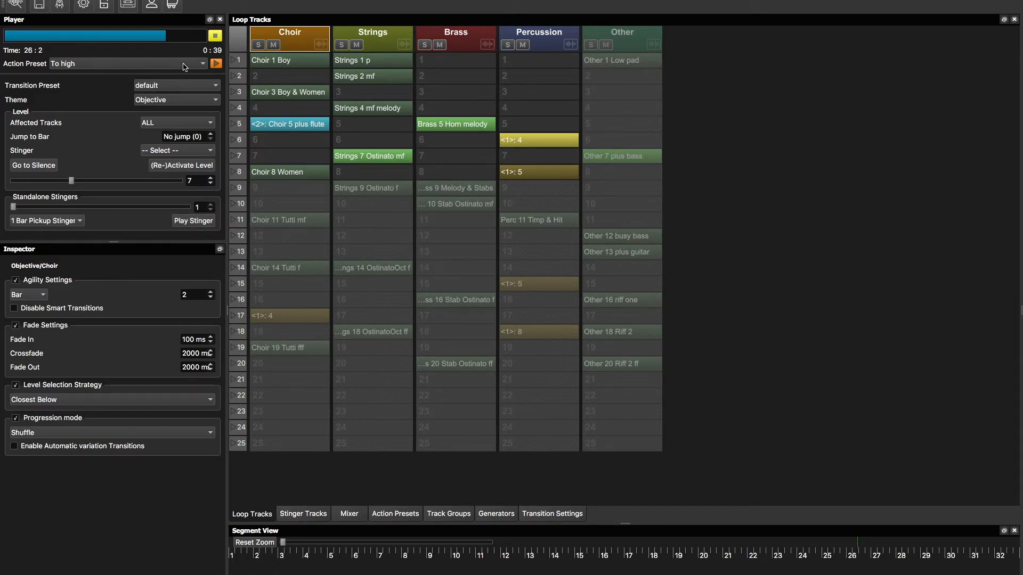
{"action": "left_click", "coordinate": [127, 64]}
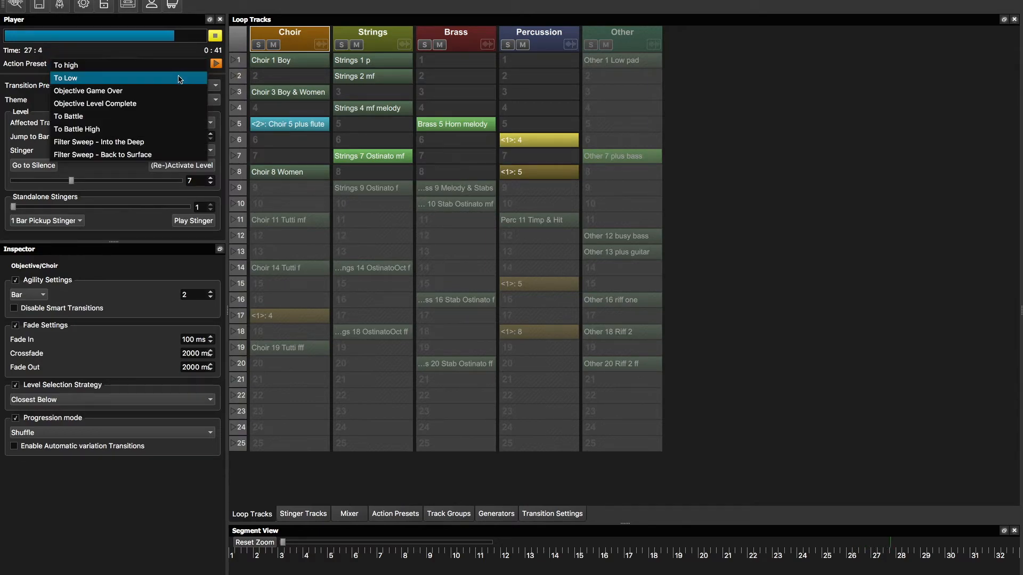
{"action": "mouse_move", "coordinate": [165, 120]}
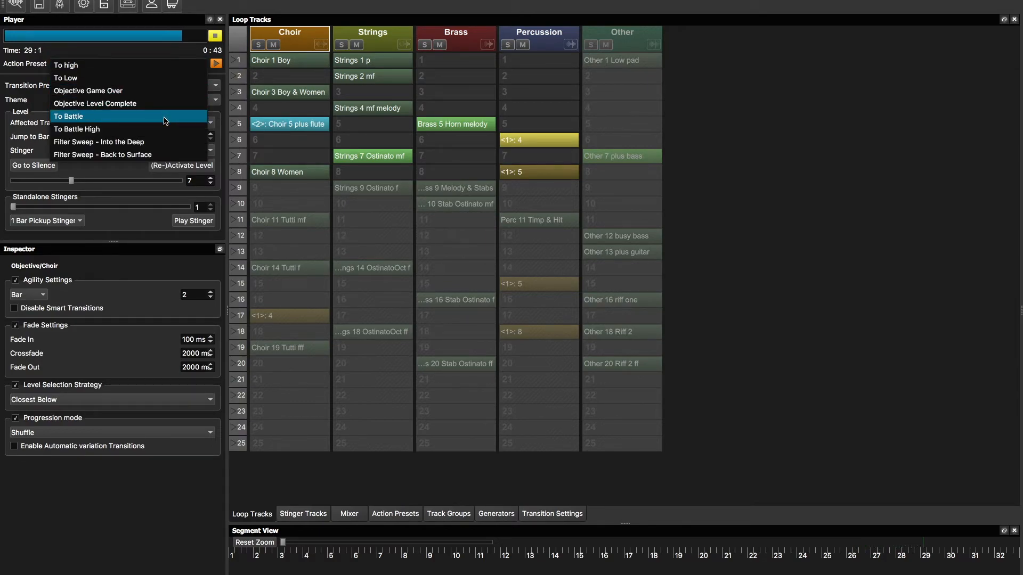
{"action": "left_click", "coordinate": [70, 116]}
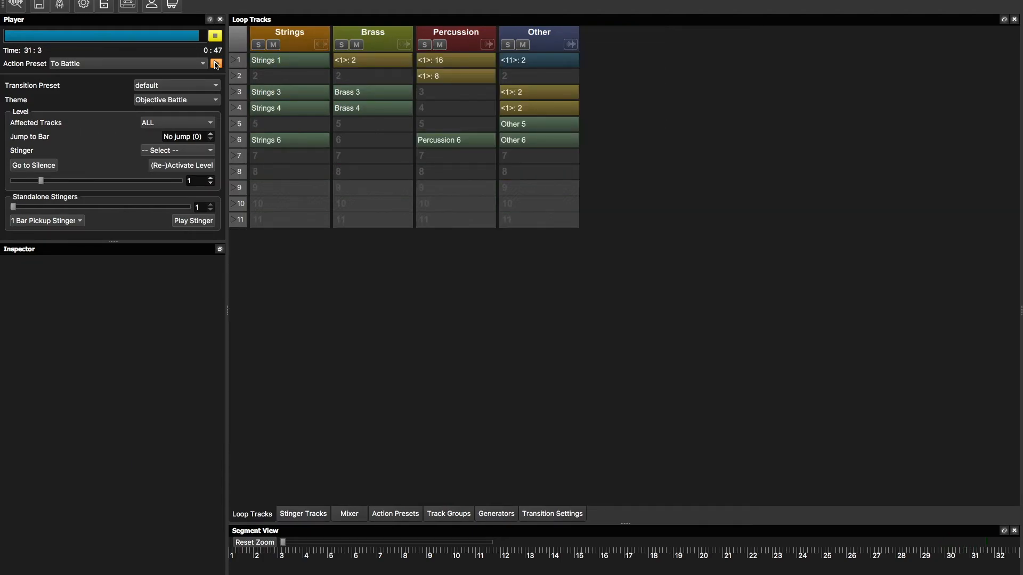
Trigger the To Battle transition so the Objective Battle theme starts playing.
{"action": "left_click", "coordinate": [216, 63]}
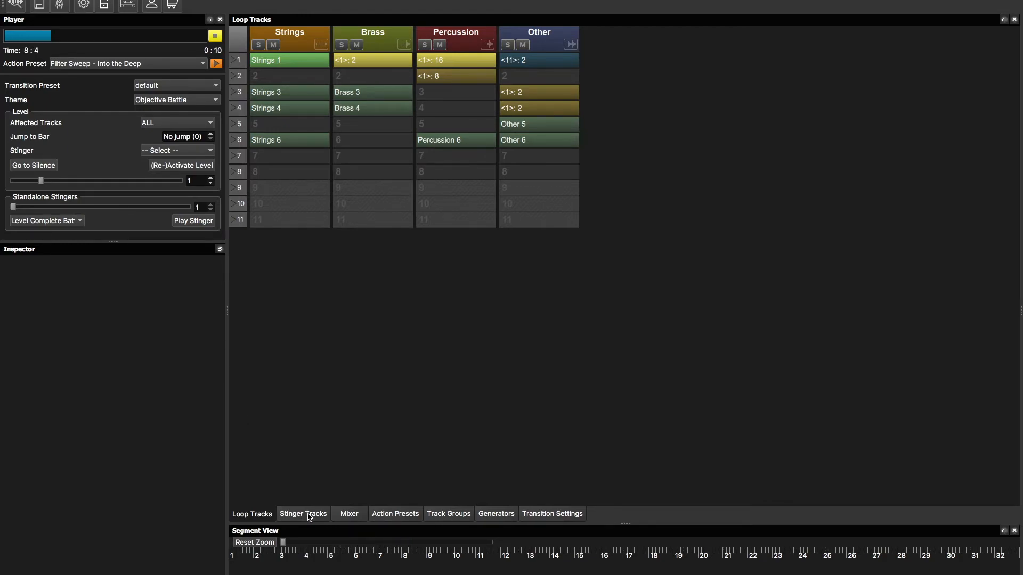
{"action": "left_click", "coordinate": [303, 513]}
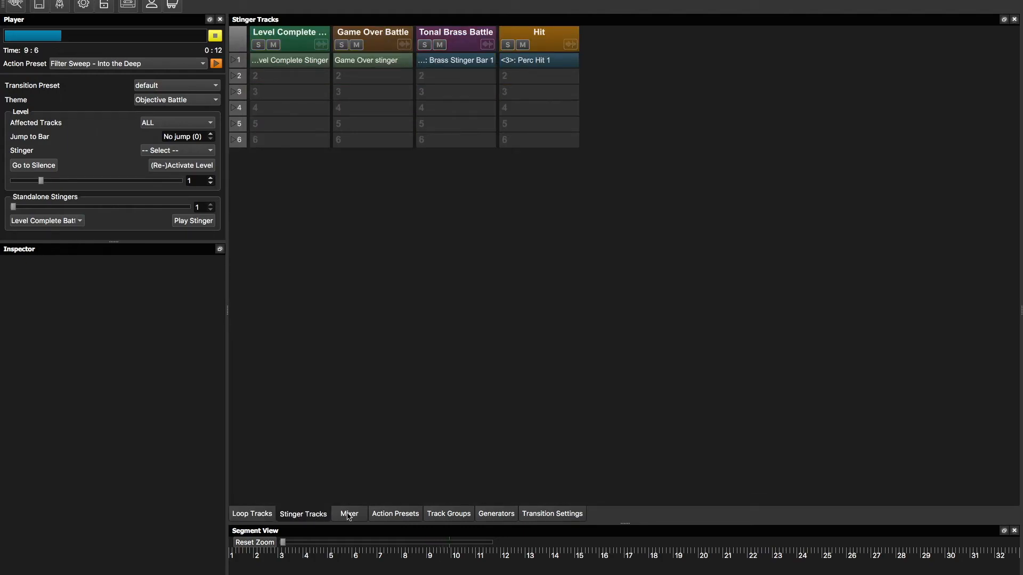
{"action": "left_click", "coordinate": [348, 513]}
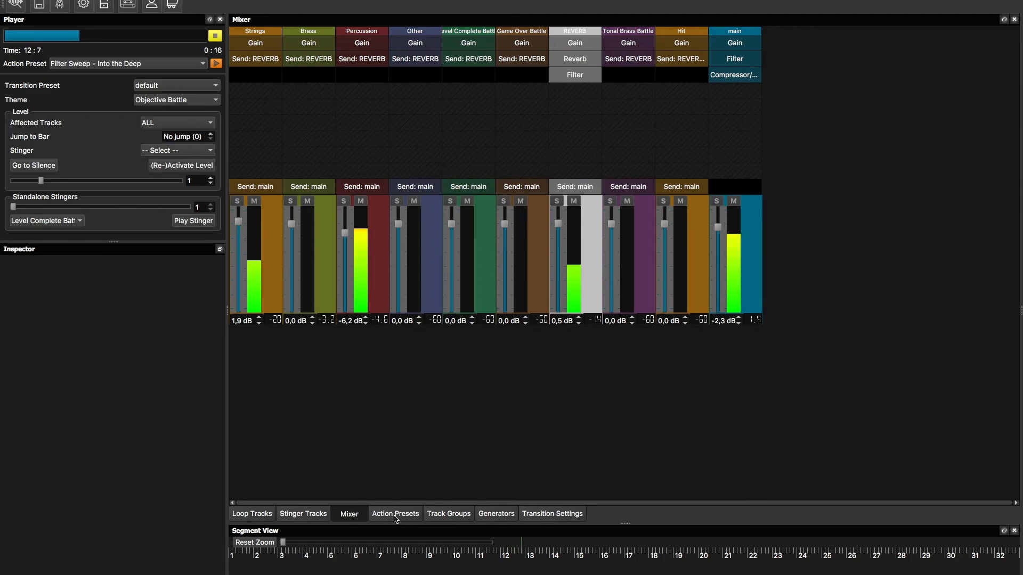
{"action": "left_click", "coordinate": [395, 513]}
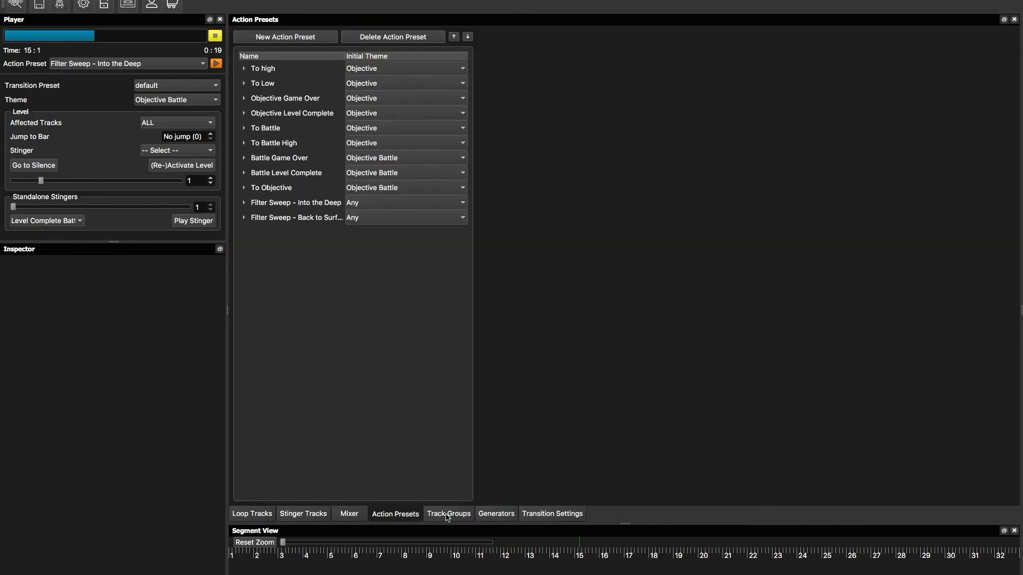
{"action": "left_click", "coordinate": [244, 128]}
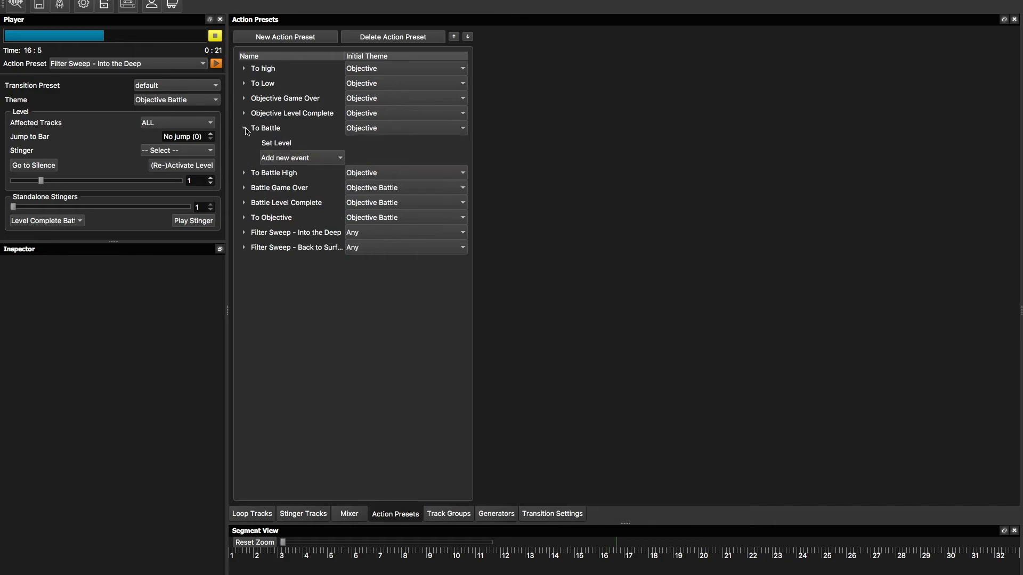
{"action": "left_click", "coordinate": [276, 143]}
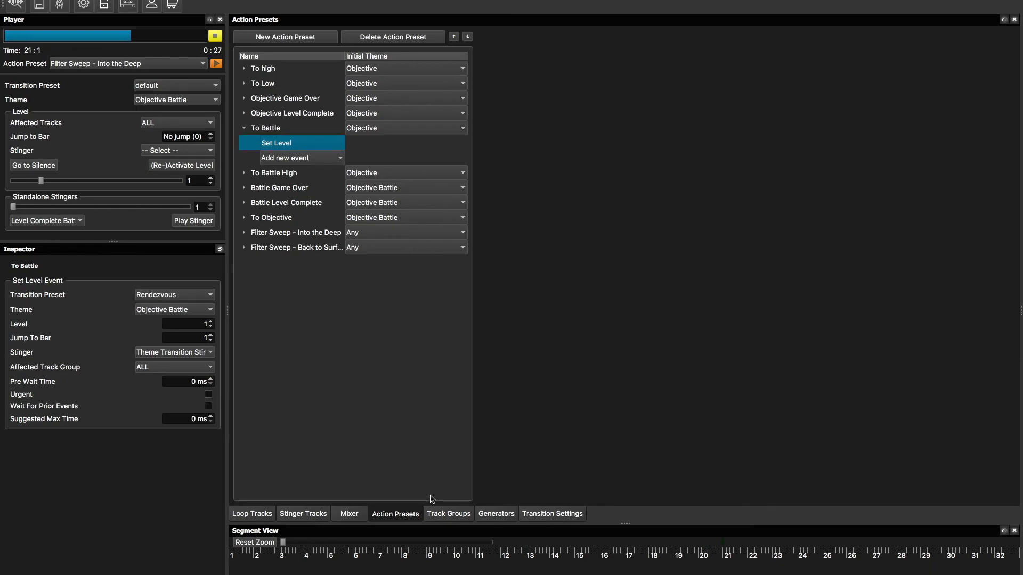
{"action": "left_click", "coordinate": [449, 513]}
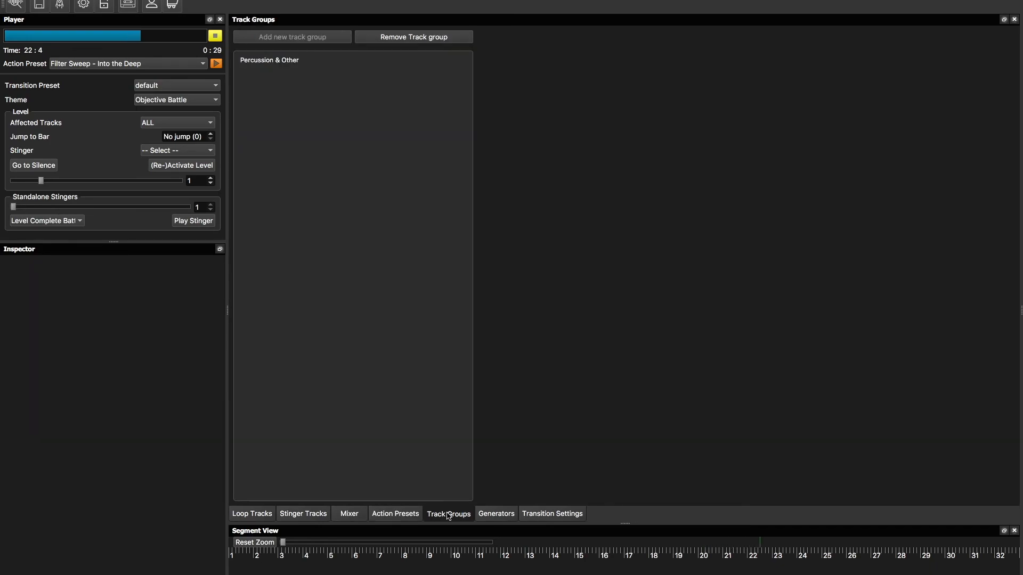
{"action": "left_click", "coordinate": [495, 514]}
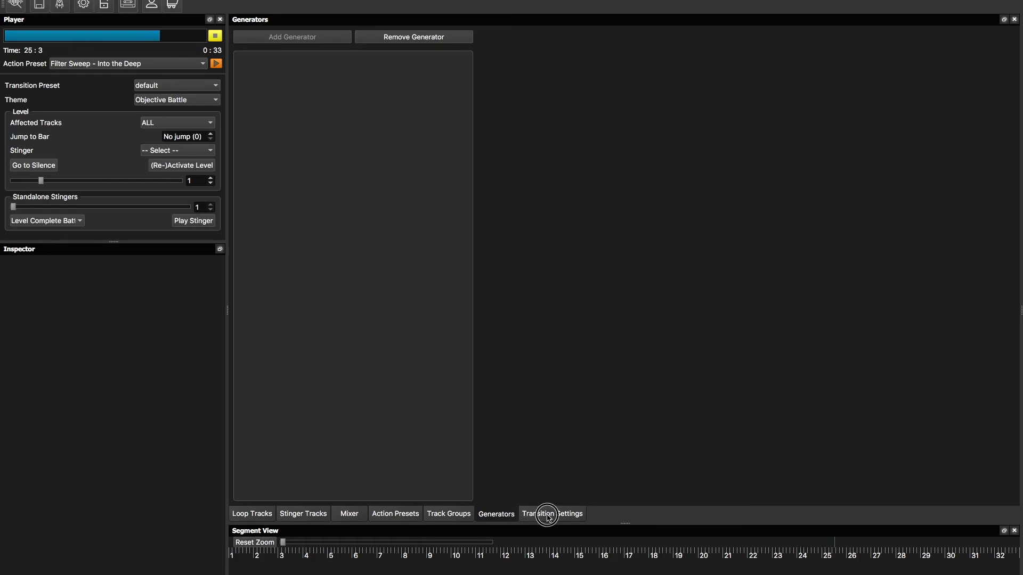
{"action": "left_click", "coordinate": [551, 514]}
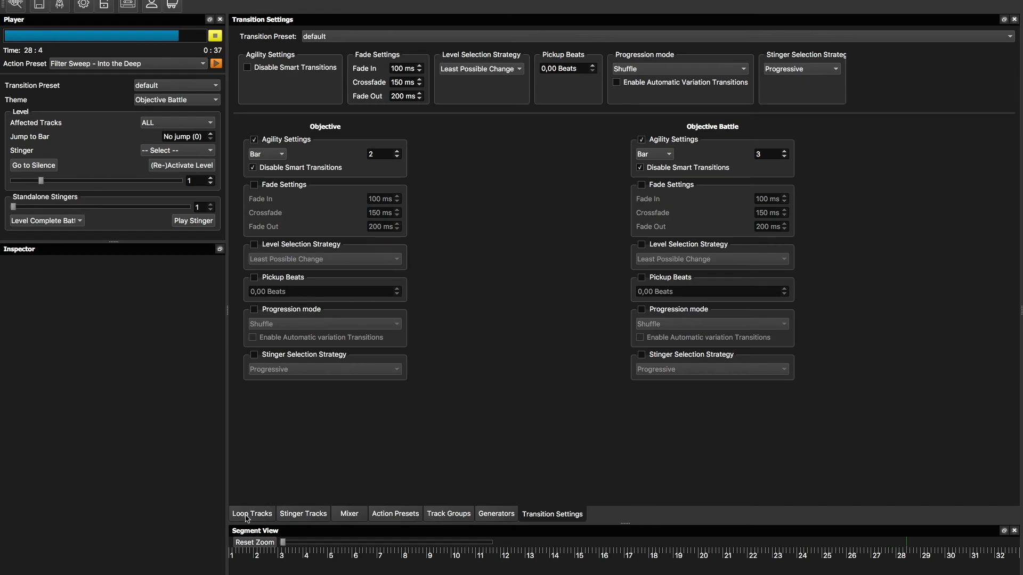
{"action": "left_click", "coordinate": [252, 513]}
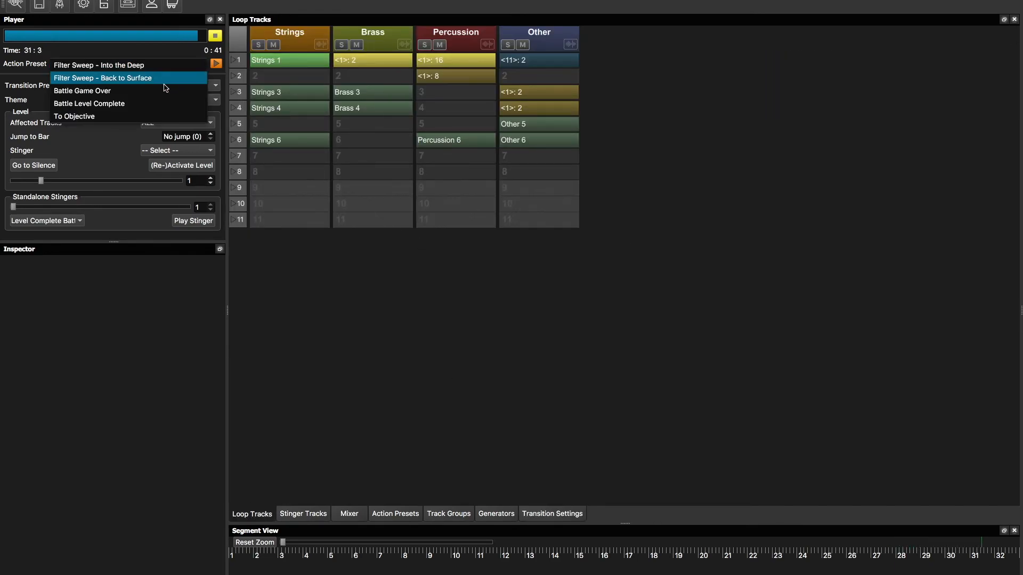
Select the To Objective action preset and trigger the return to the Objective theme.
{"action": "left_click", "coordinate": [73, 116]}
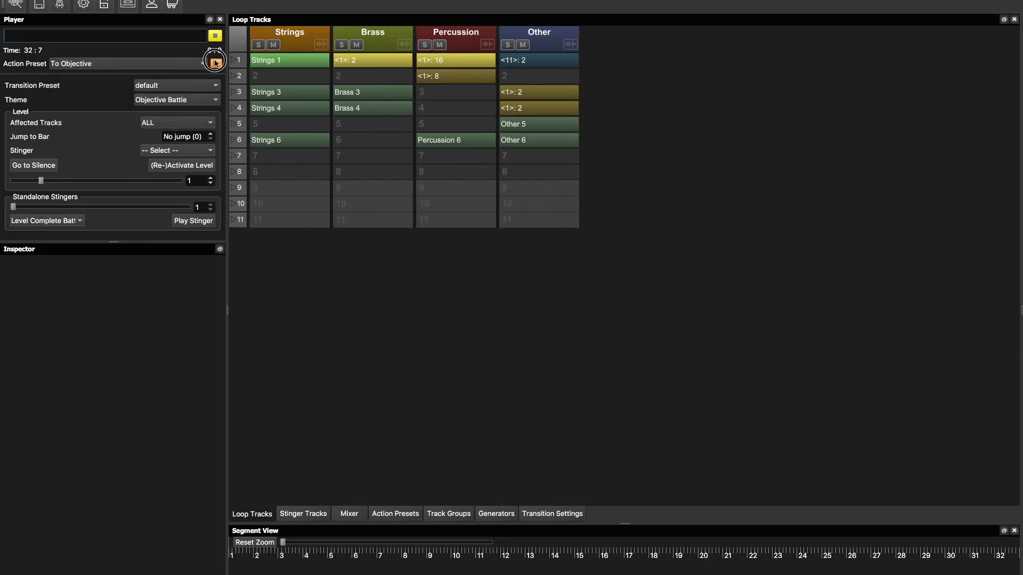
{"action": "left_click", "coordinate": [214, 63]}
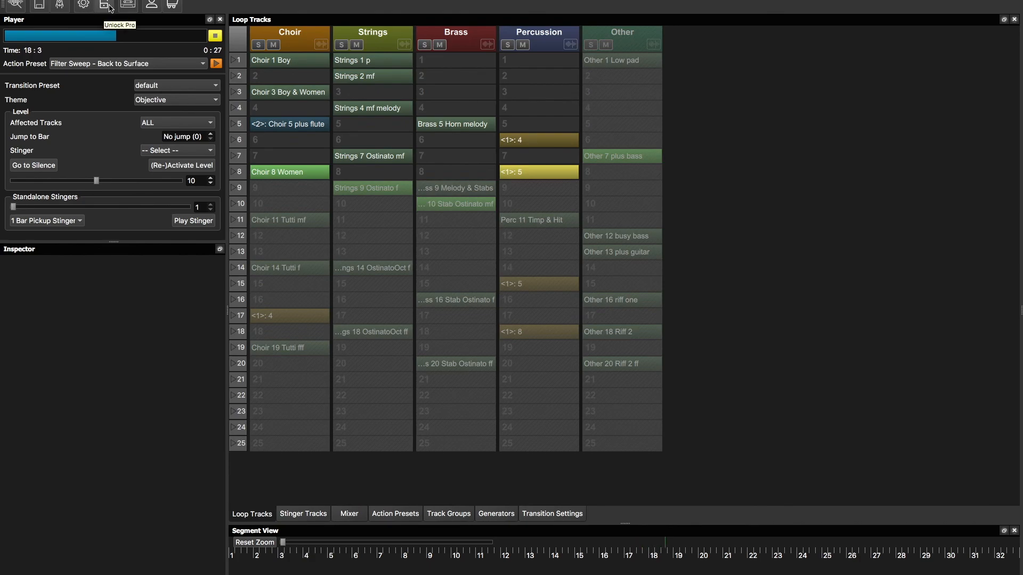
{"action": "mouse_move", "coordinate": [127, 6]}
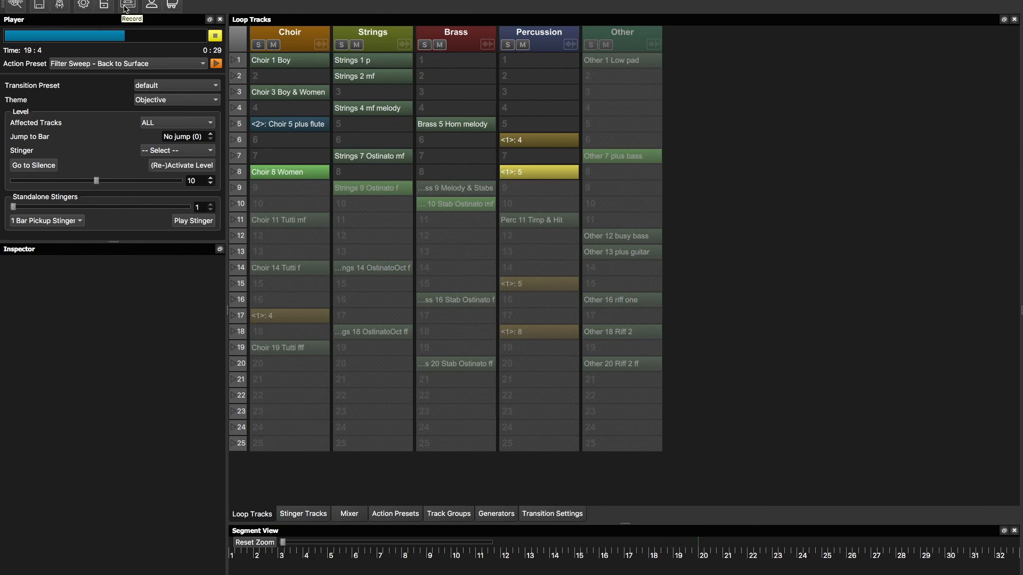